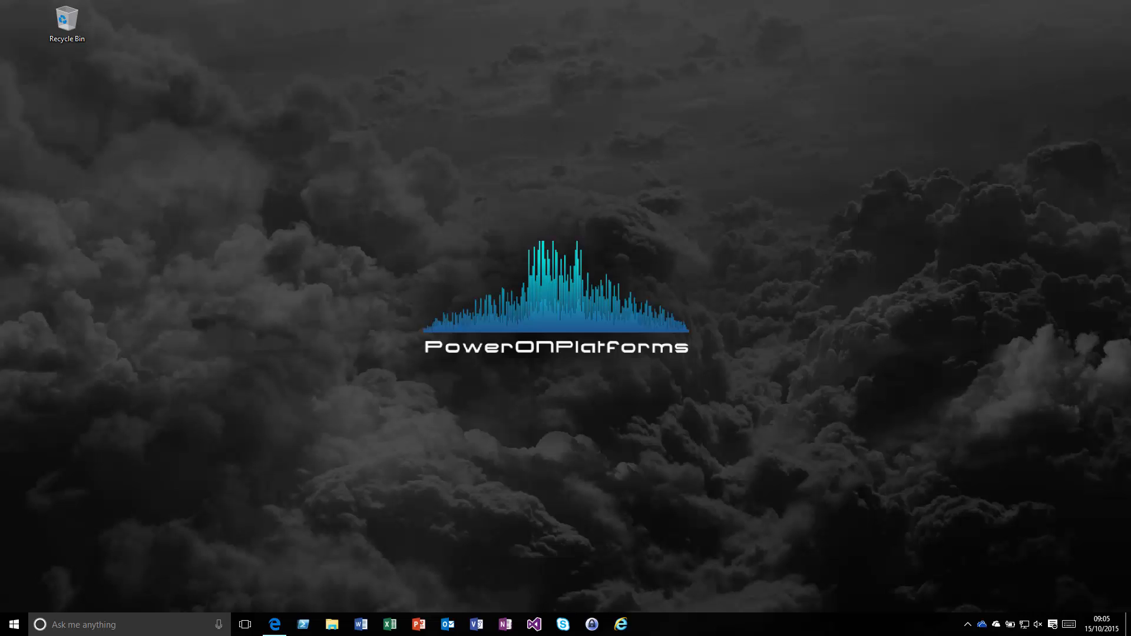
# Step: Open Microsoft Edge from the taskbar to show the PowerONAutomation Automation account
pyautogui.click(273, 624)
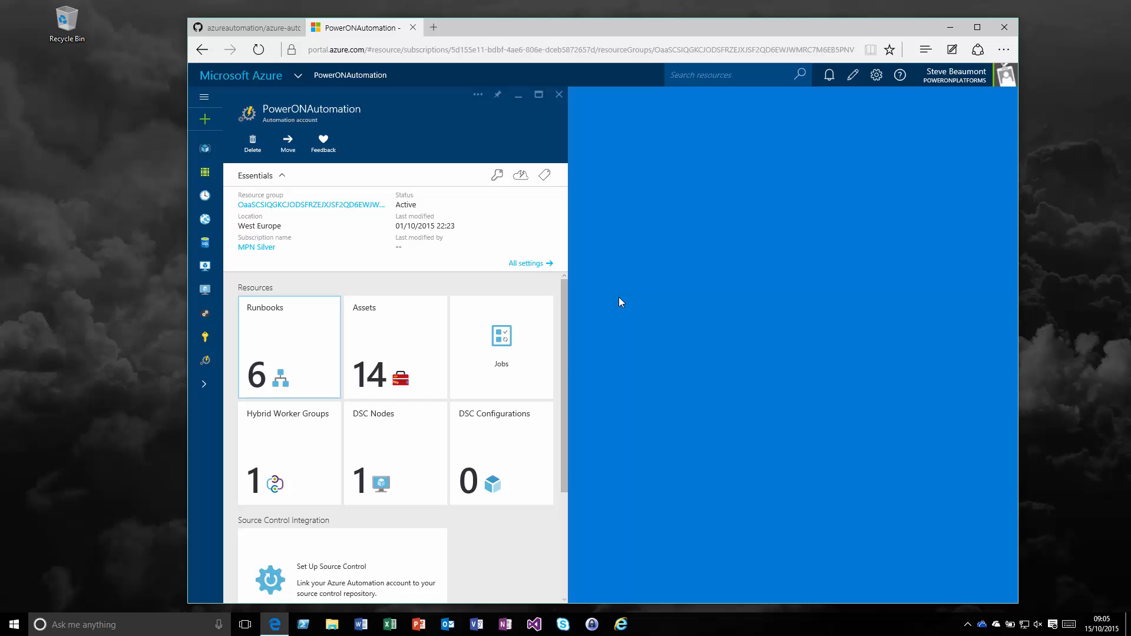
pyautogui.moveTo(302, 440)
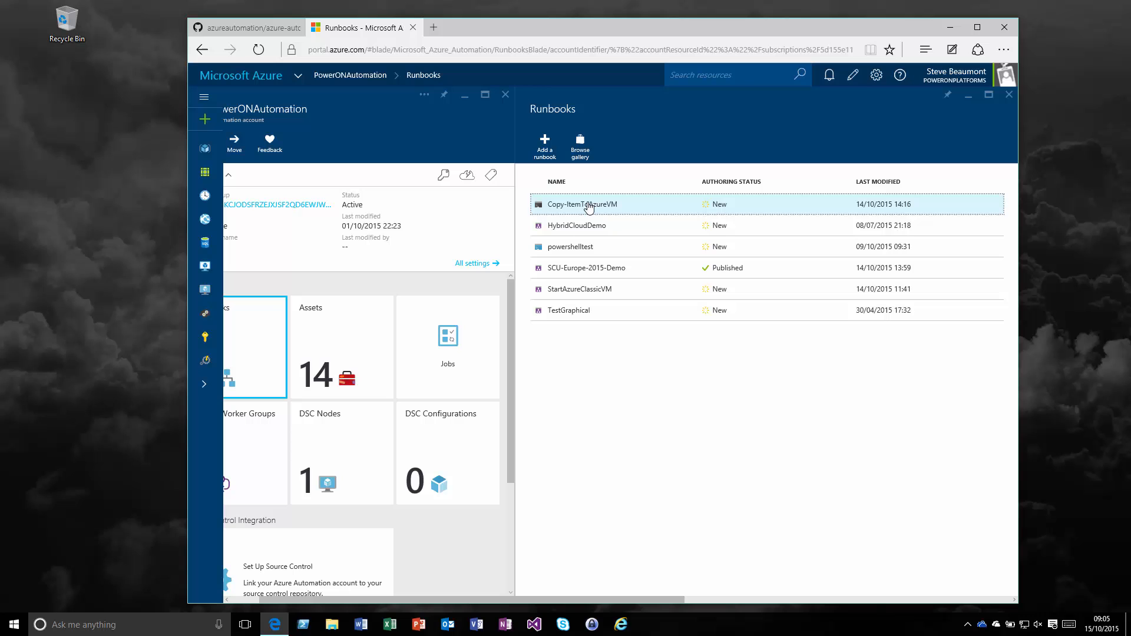
pyautogui.moveTo(591, 207)
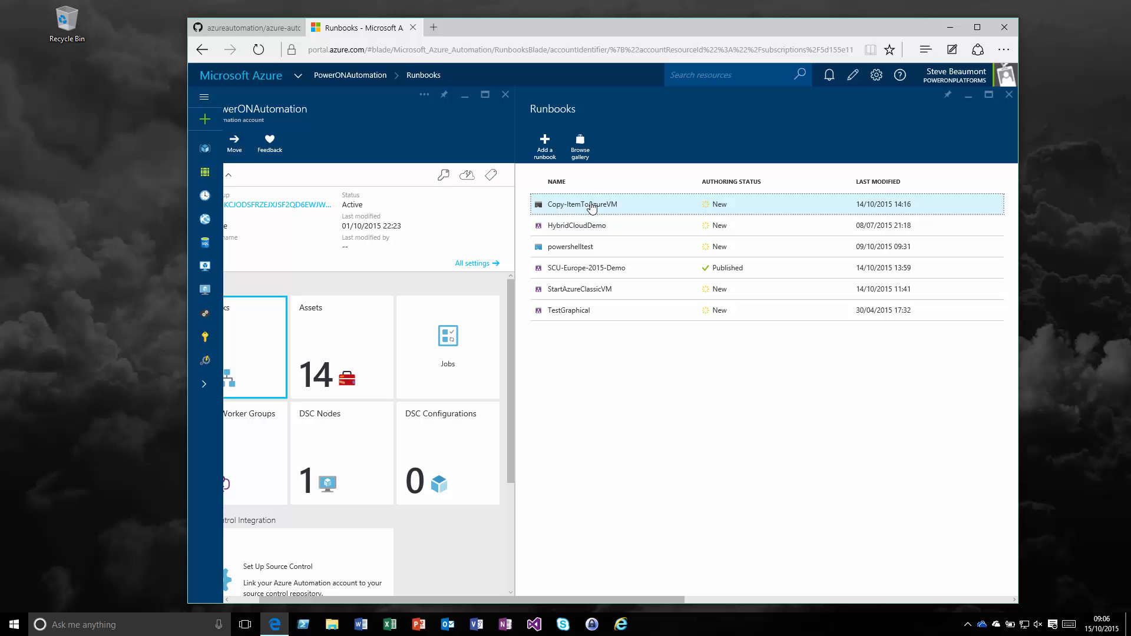
# Step: Open Copy-ItemToAzureVM from the automation account's runbook list
pyautogui.click(582, 204)
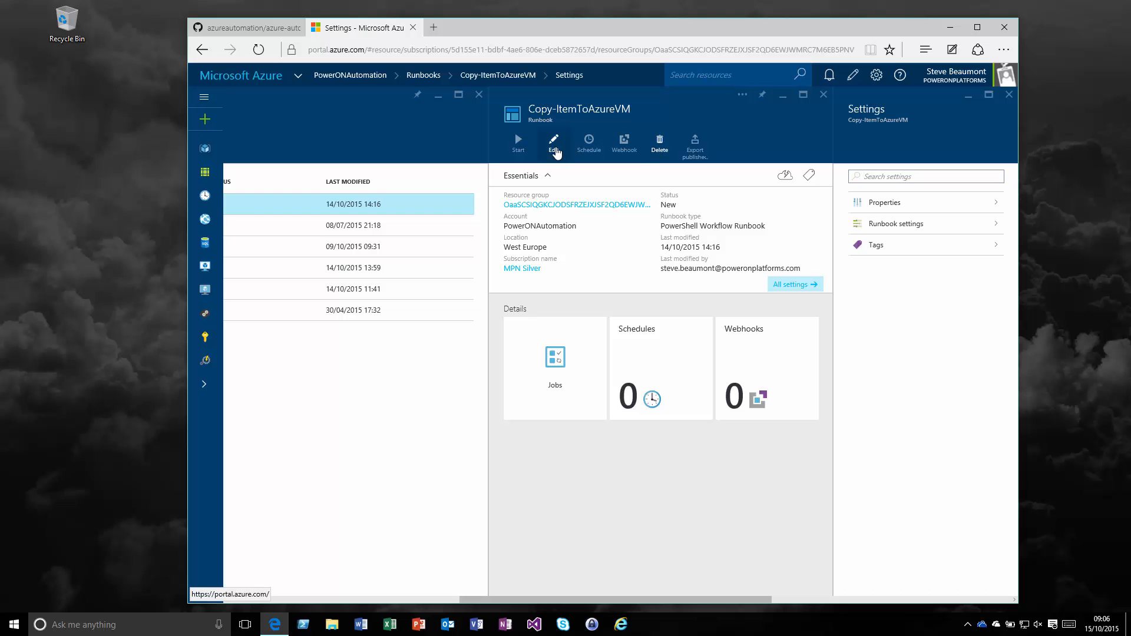
# Step: Edit the Copy-ItemToAzureVM script, typing 'co', then return to the PowerShell Gallery tab
pyautogui.click(553, 140)
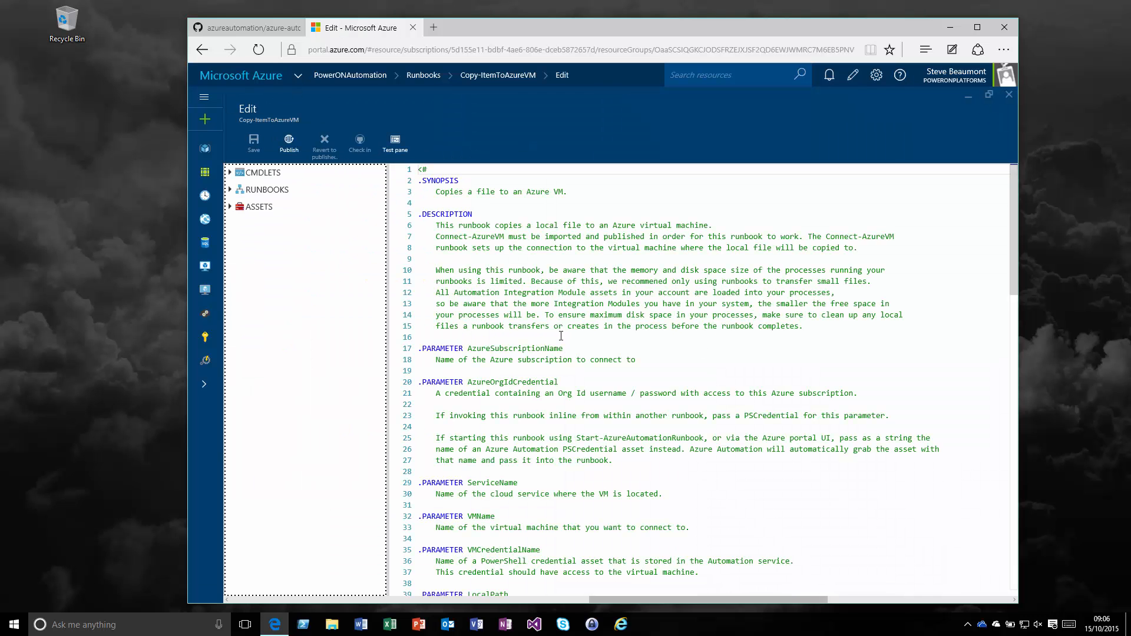
pyautogui.scroll(-3)
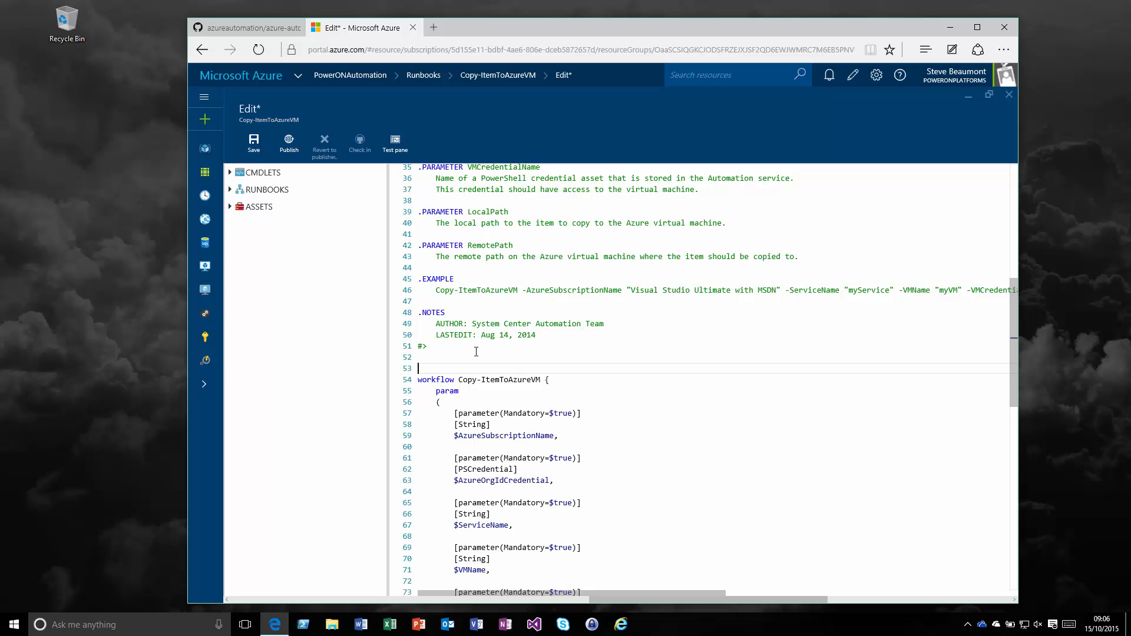
pyautogui.write('co')
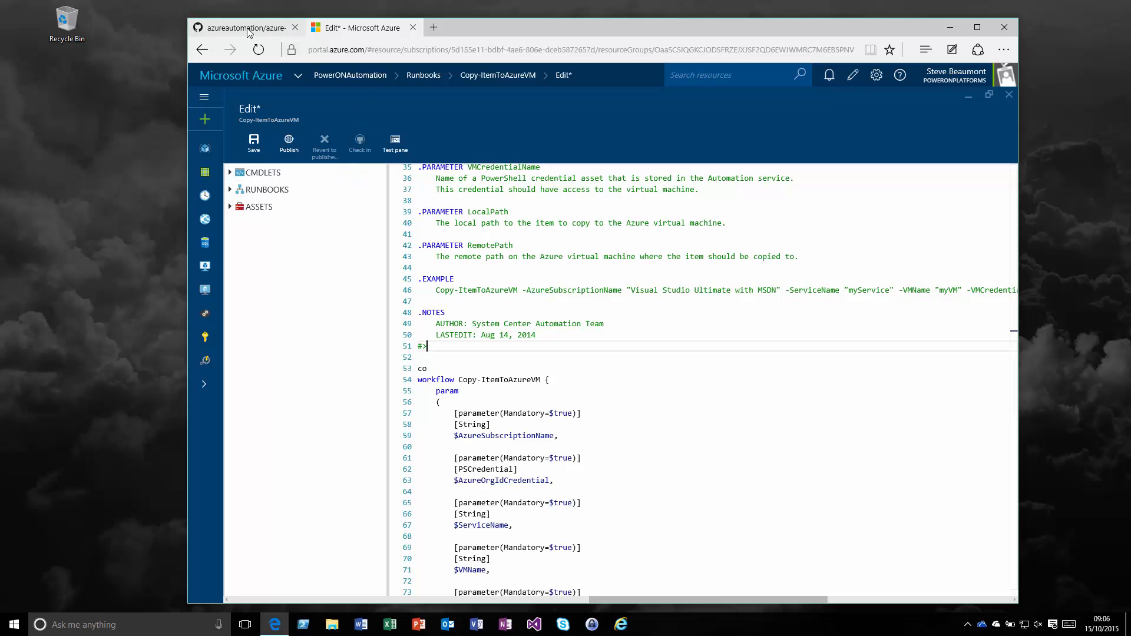
pyautogui.click(245, 28)
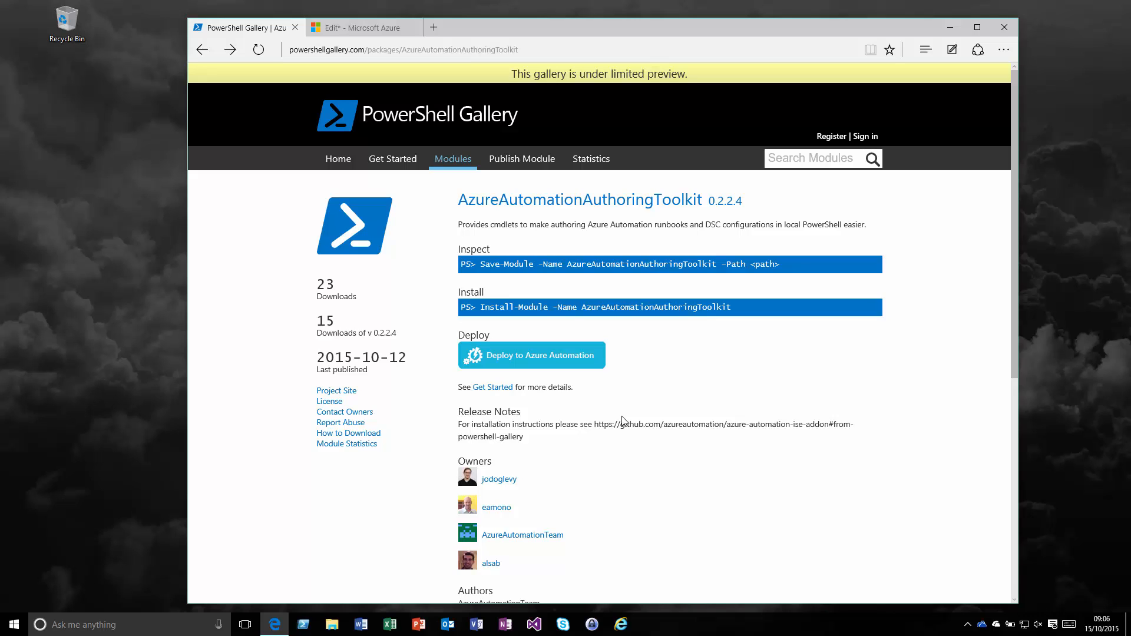
pyautogui.moveTo(608, 405)
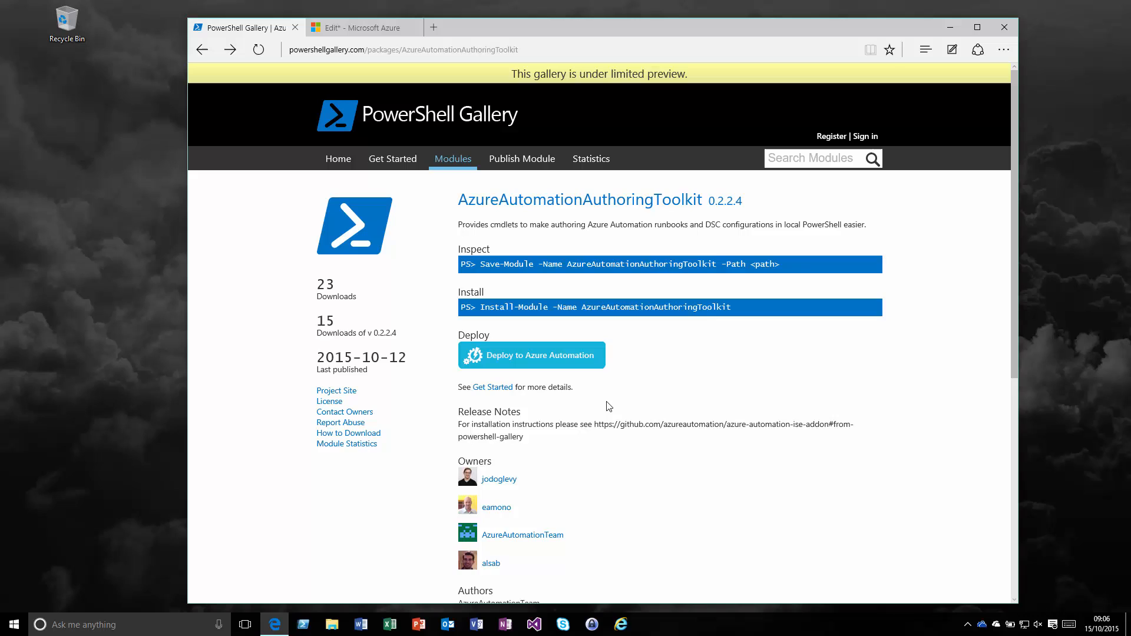
pyautogui.moveTo(632, 409)
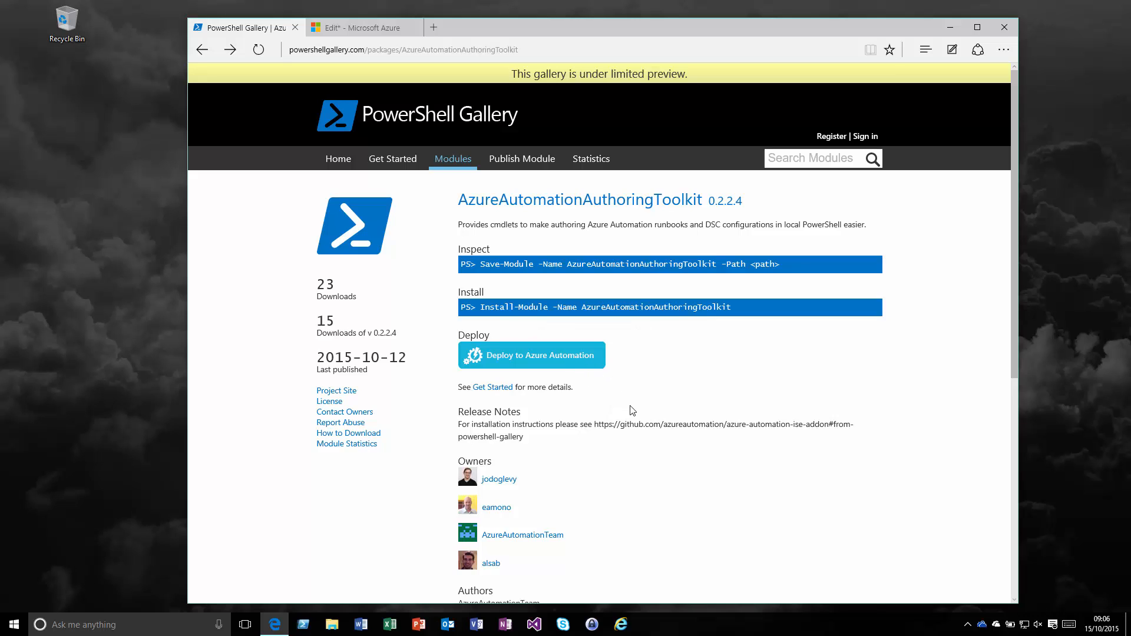
pyautogui.moveTo(600, 418)
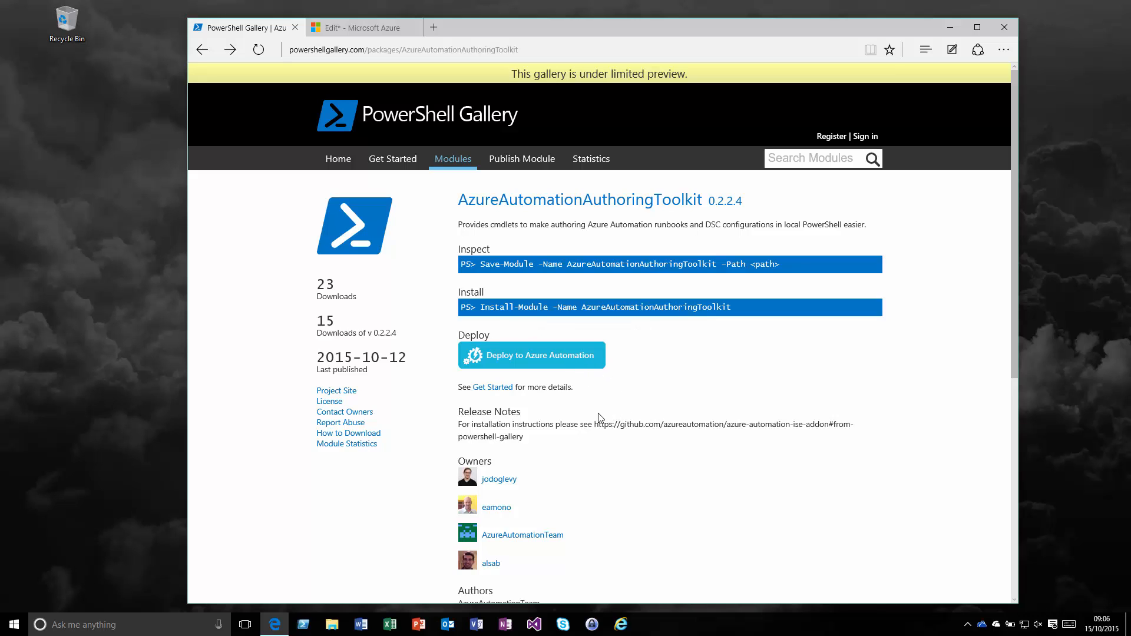
pyautogui.moveTo(473, 190)
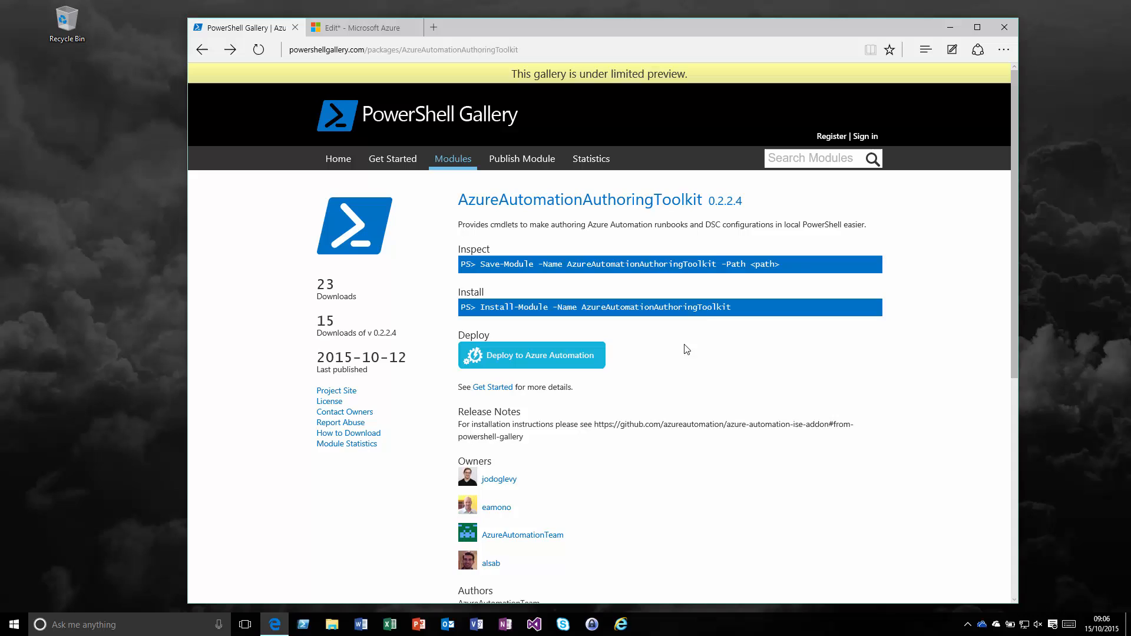
pyautogui.moveTo(611, 518)
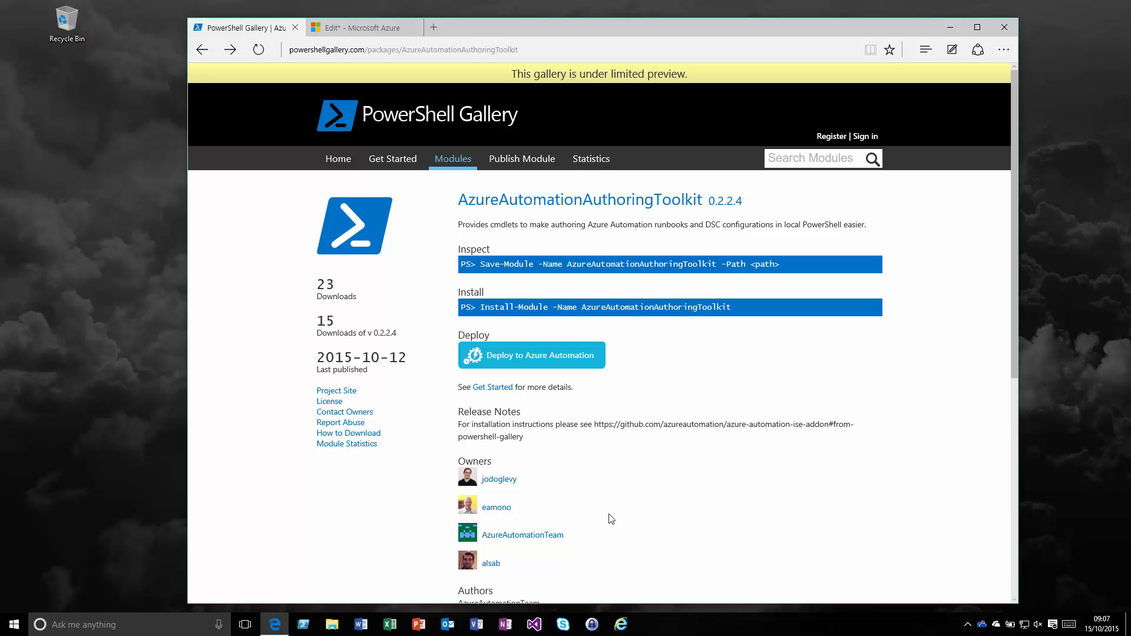
pyautogui.moveTo(573, 517)
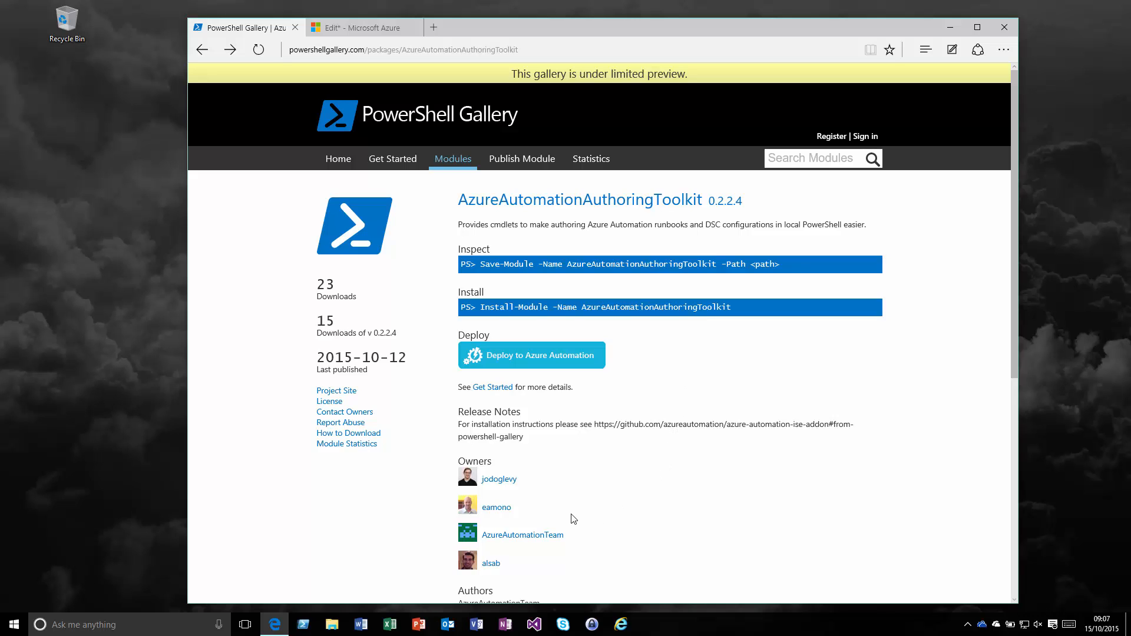
pyautogui.moveTo(336, 390)
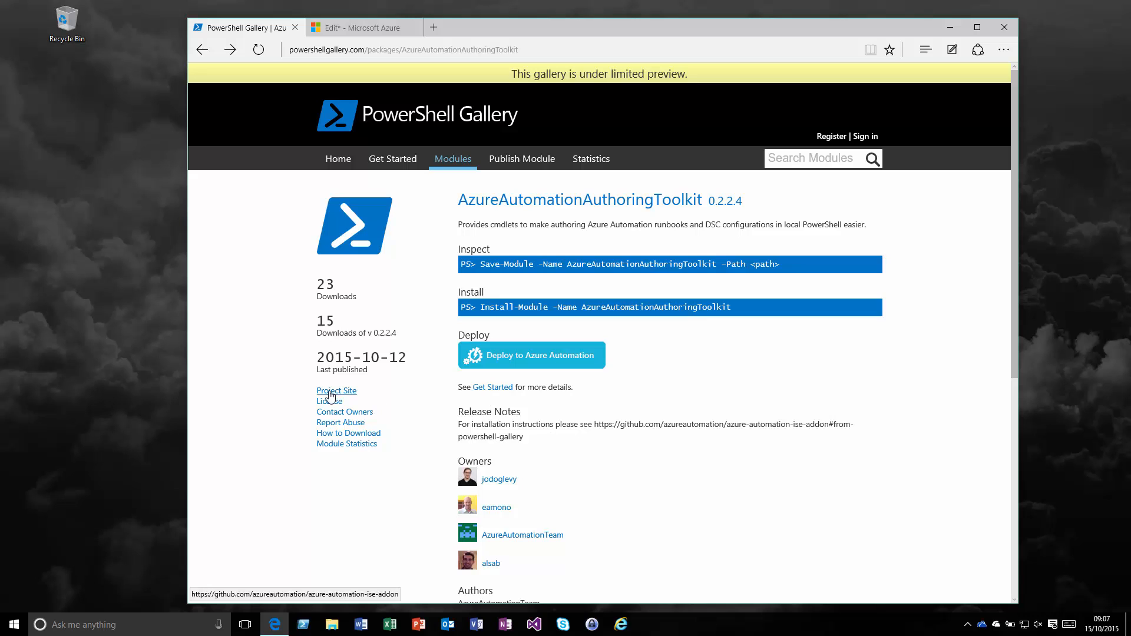
# Step: Open the module's GitHub project site and scroll the README down to Installation
pyautogui.click(336, 390)
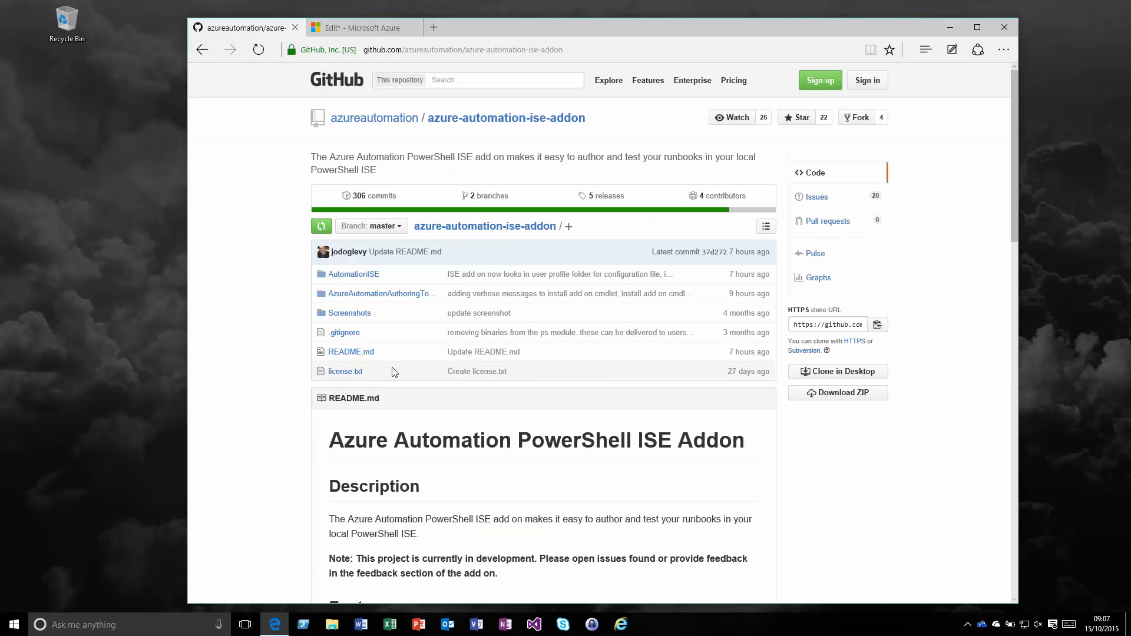
pyautogui.scroll(-3)
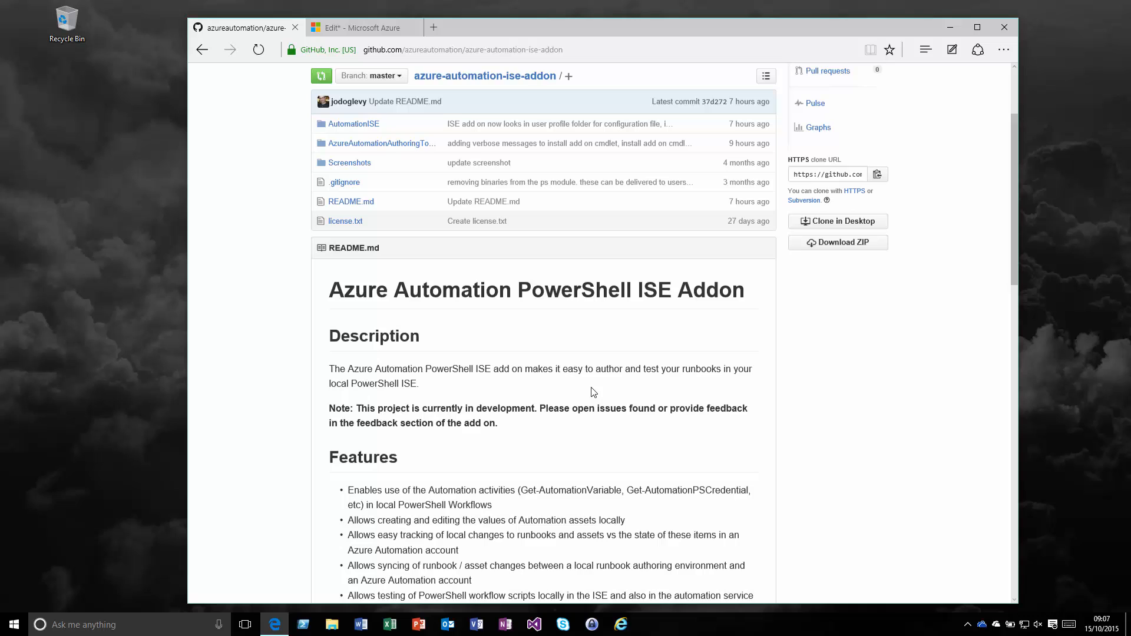
pyautogui.scroll(-3)
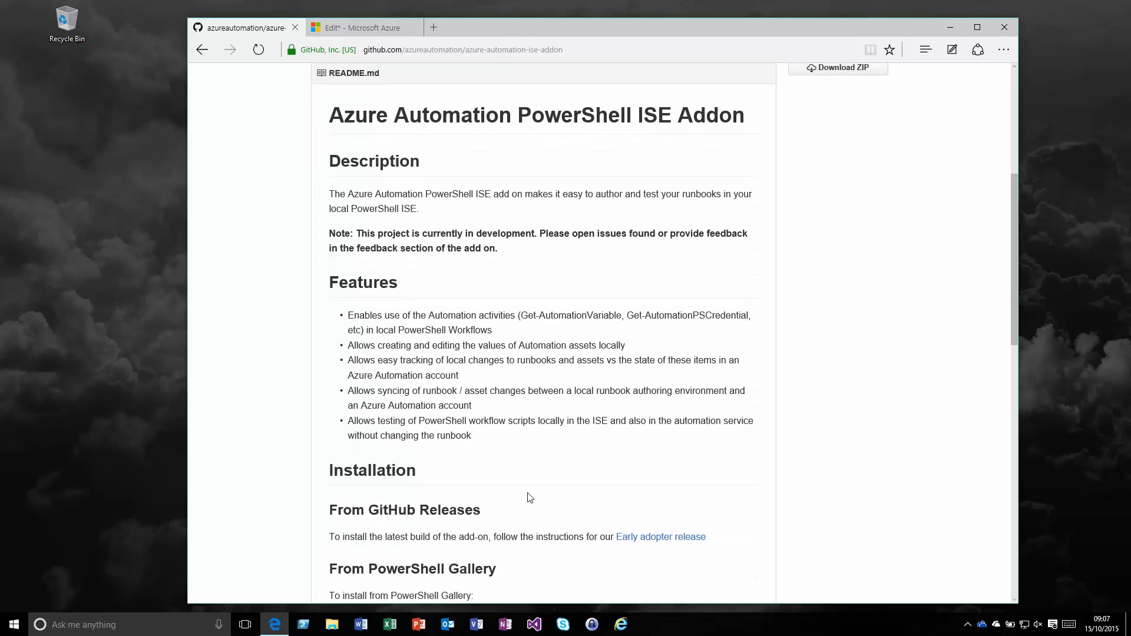
pyautogui.moveTo(477, 444)
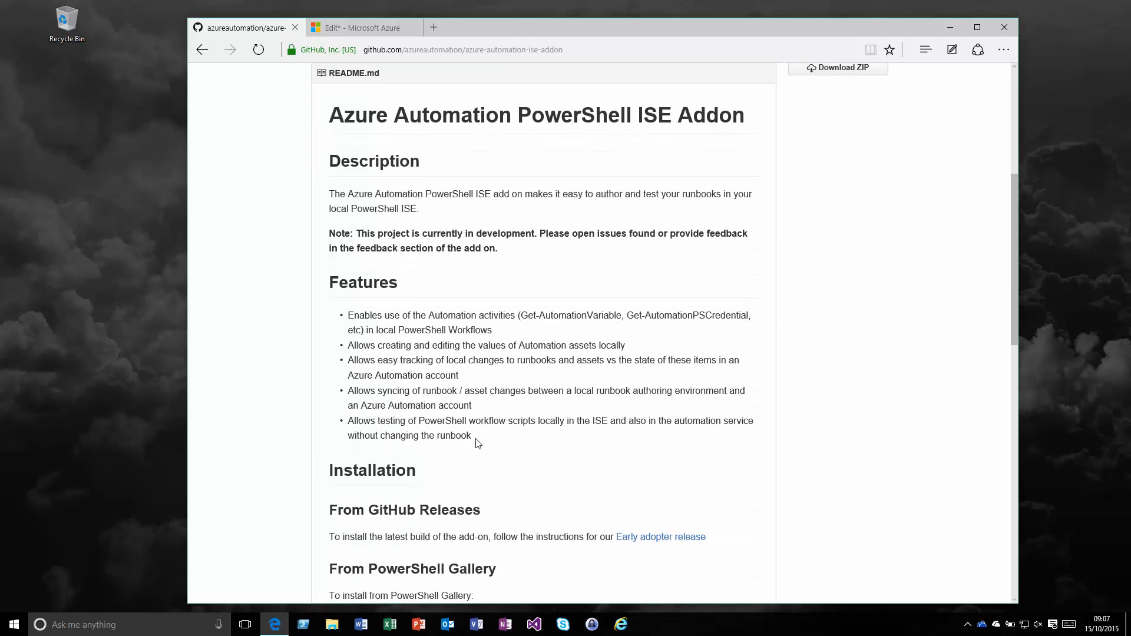
pyautogui.moveTo(440, 431)
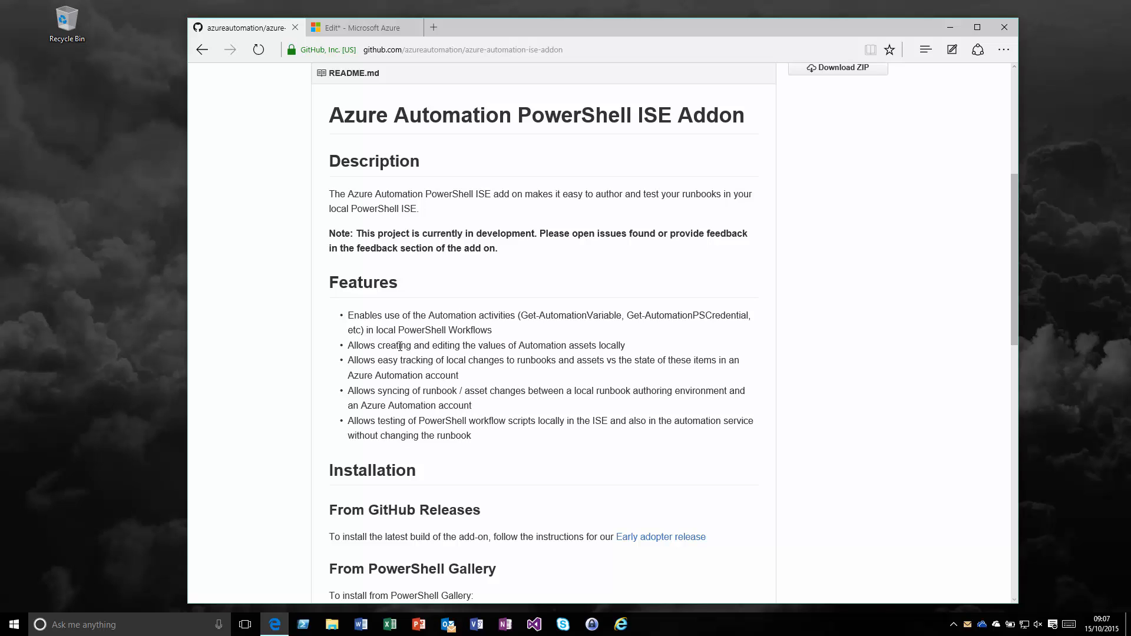
pyautogui.moveTo(537, 346)
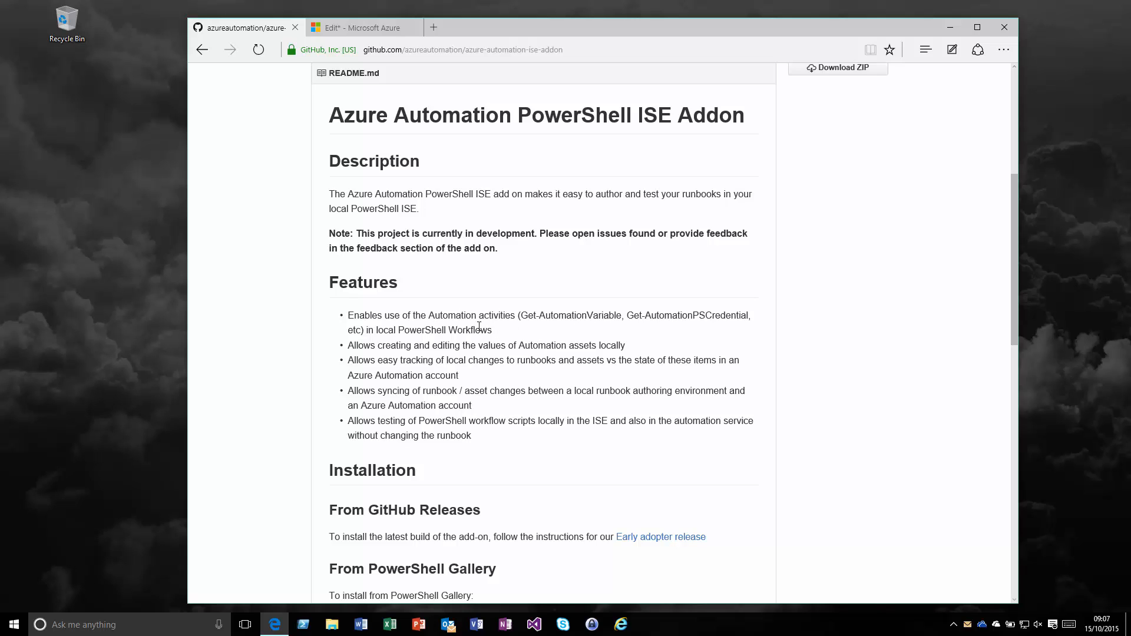
pyautogui.moveTo(482, 326)
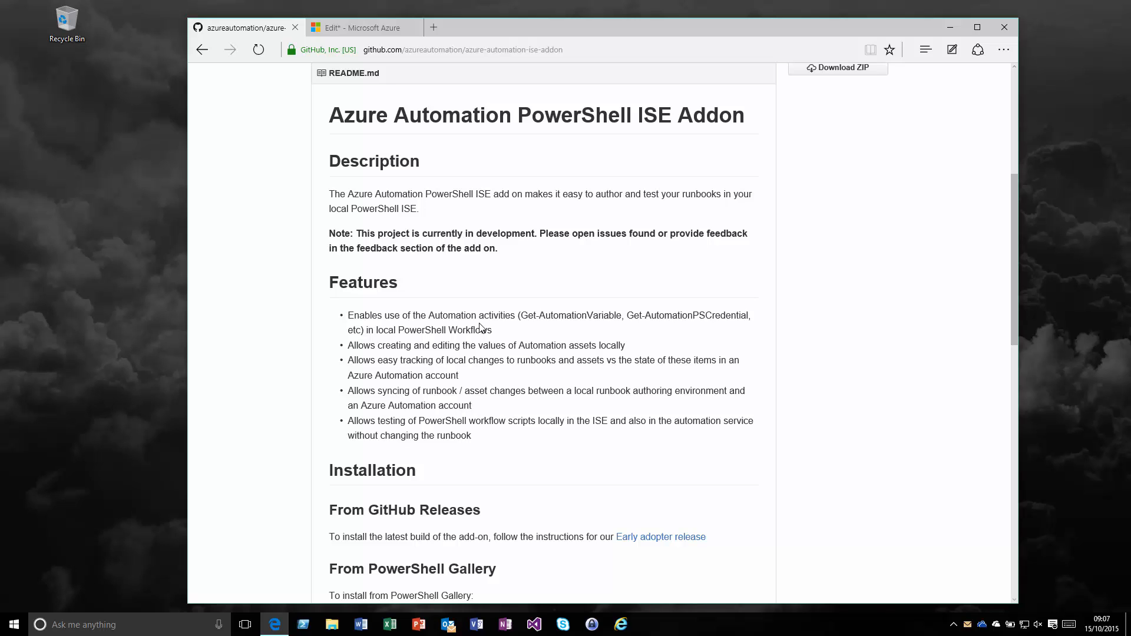
pyautogui.moveTo(479, 346)
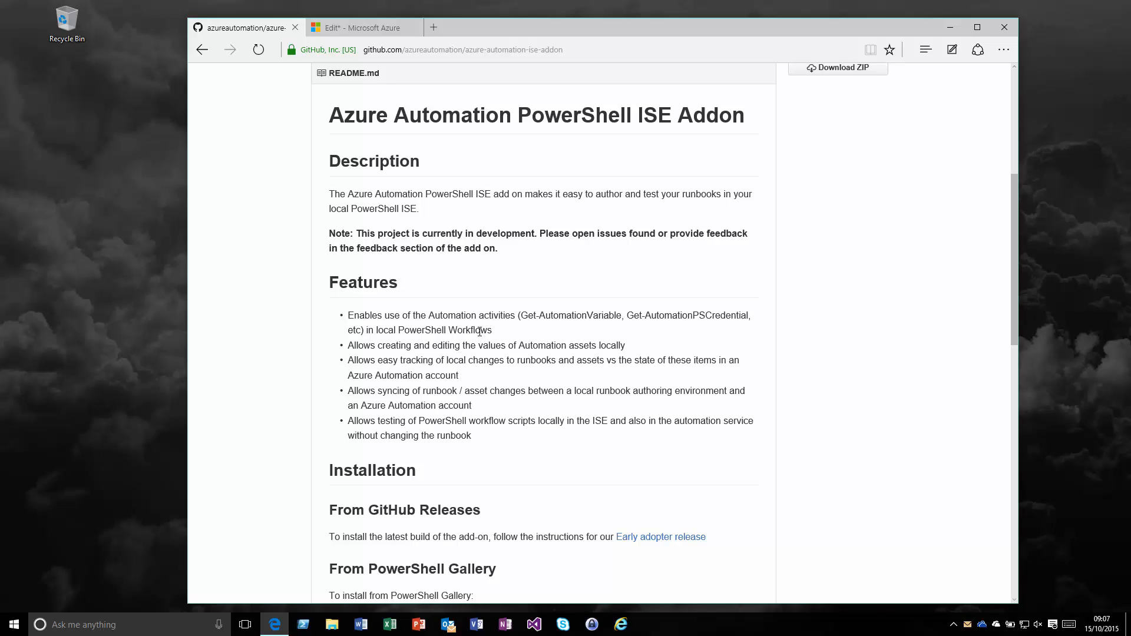
pyautogui.moveTo(475, 328)
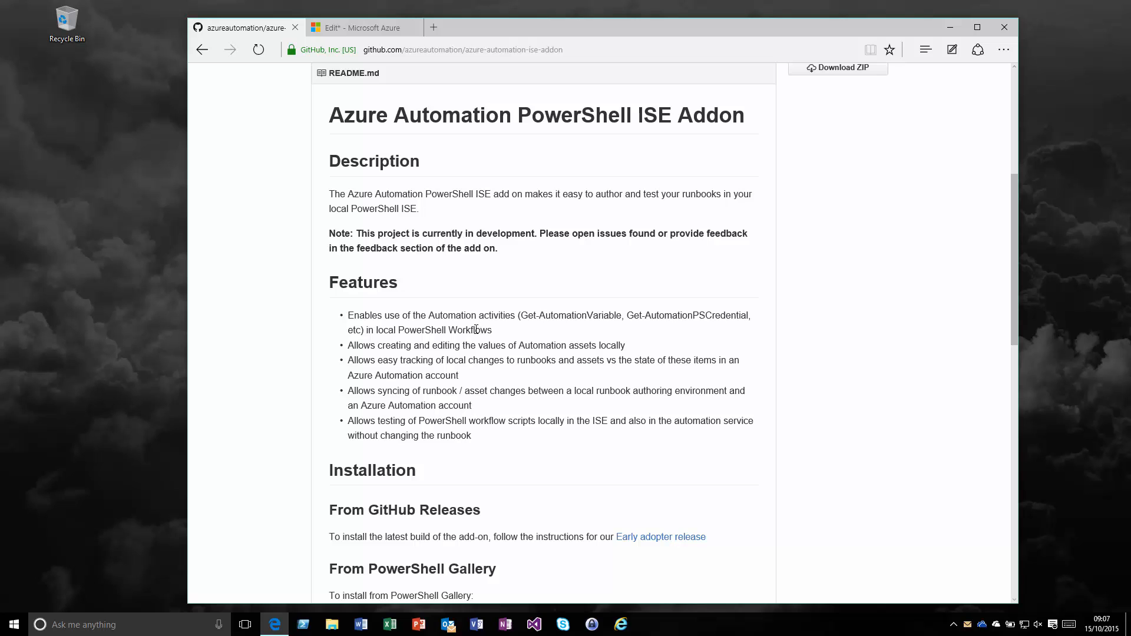
pyautogui.scroll(-3)
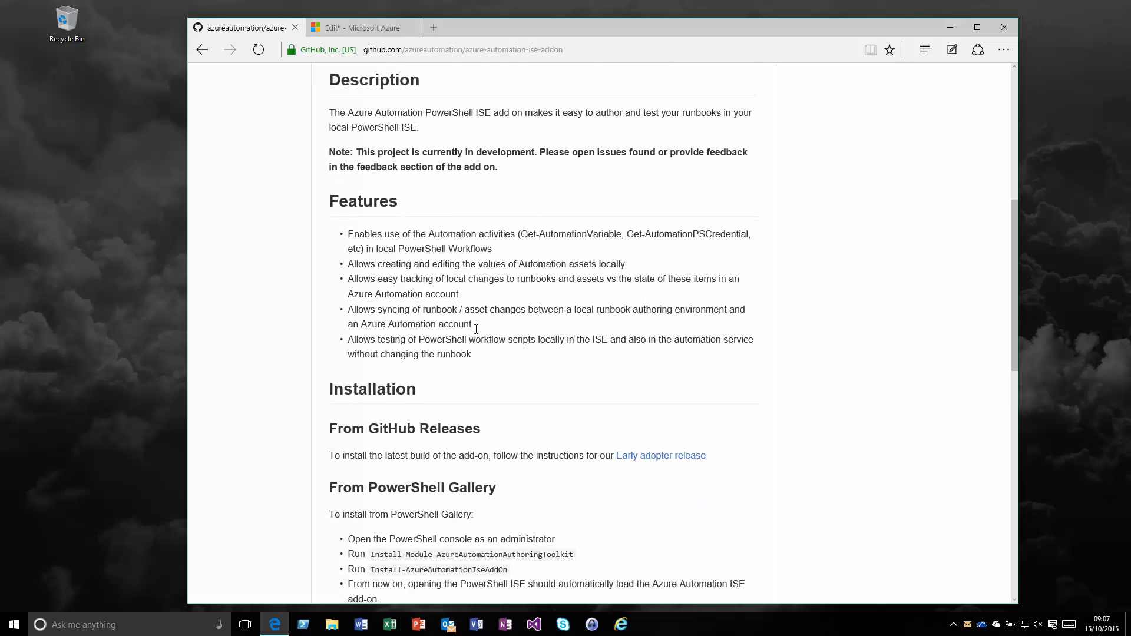
pyautogui.scroll(-3)
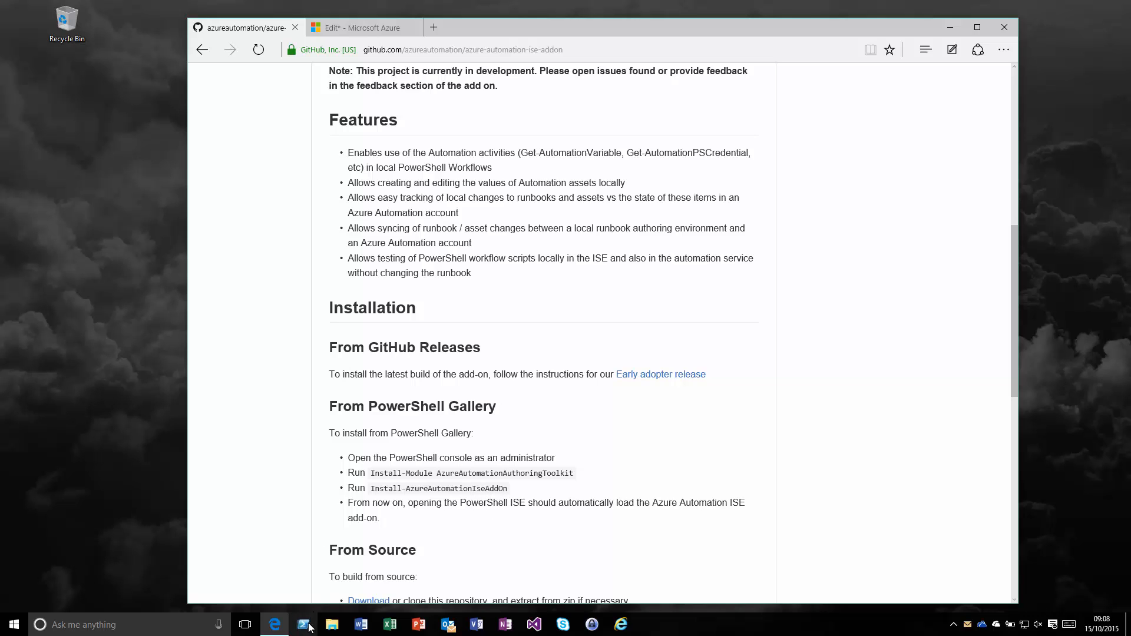
# Step: Launch Windows PowerShell as Administrator from its taskbar icon
pyautogui.rightClick(303, 624)
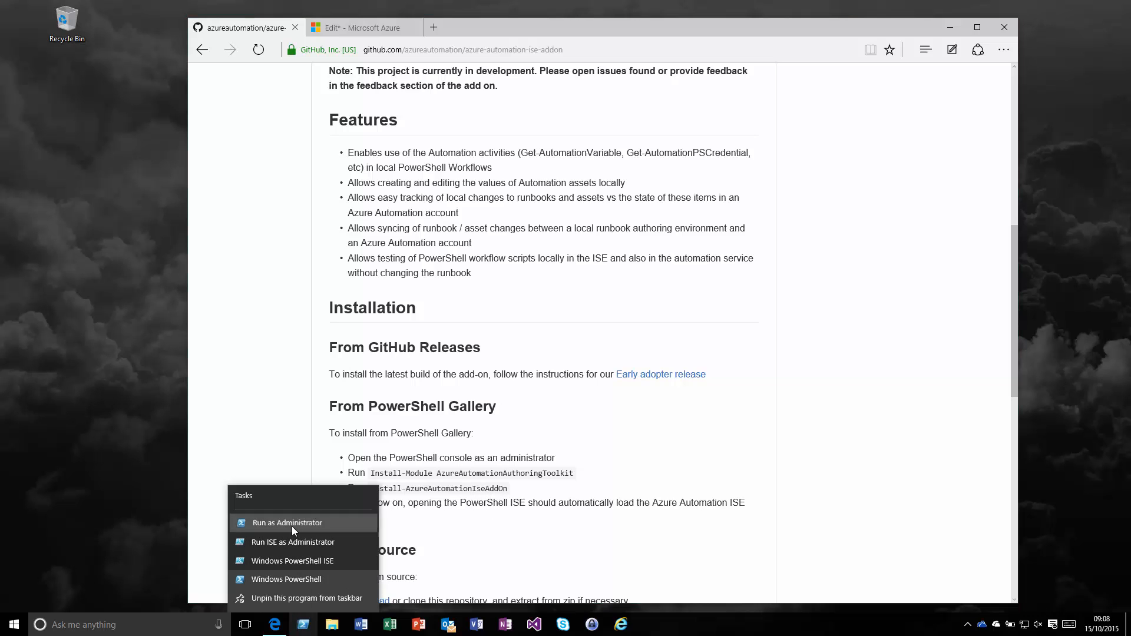
pyautogui.click(287, 522)
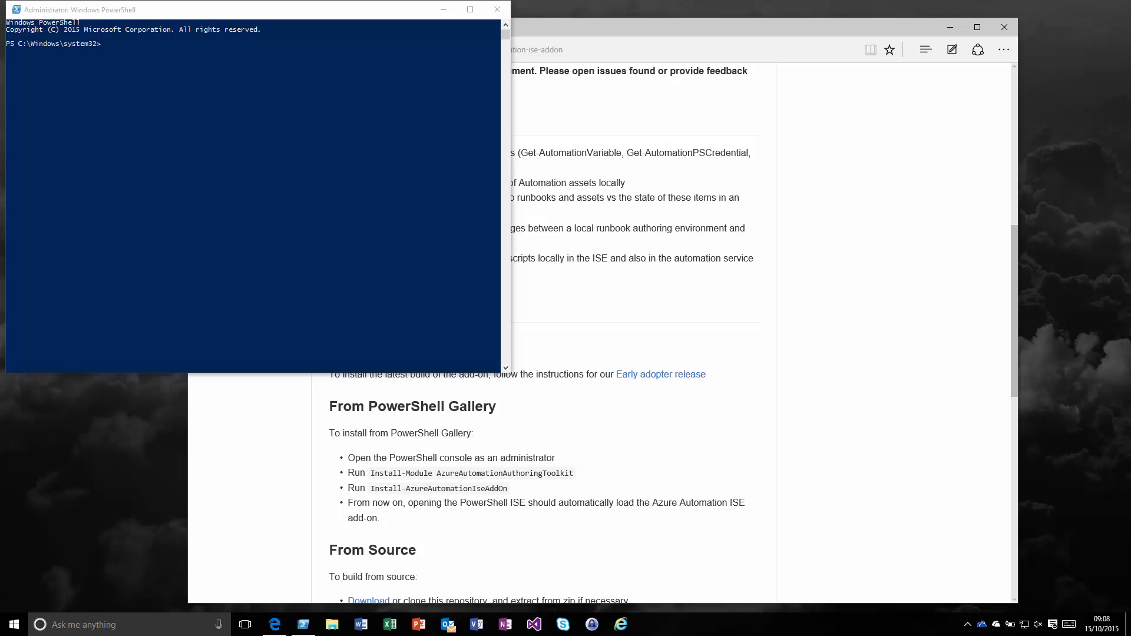
pyautogui.moveTo(75, 4)
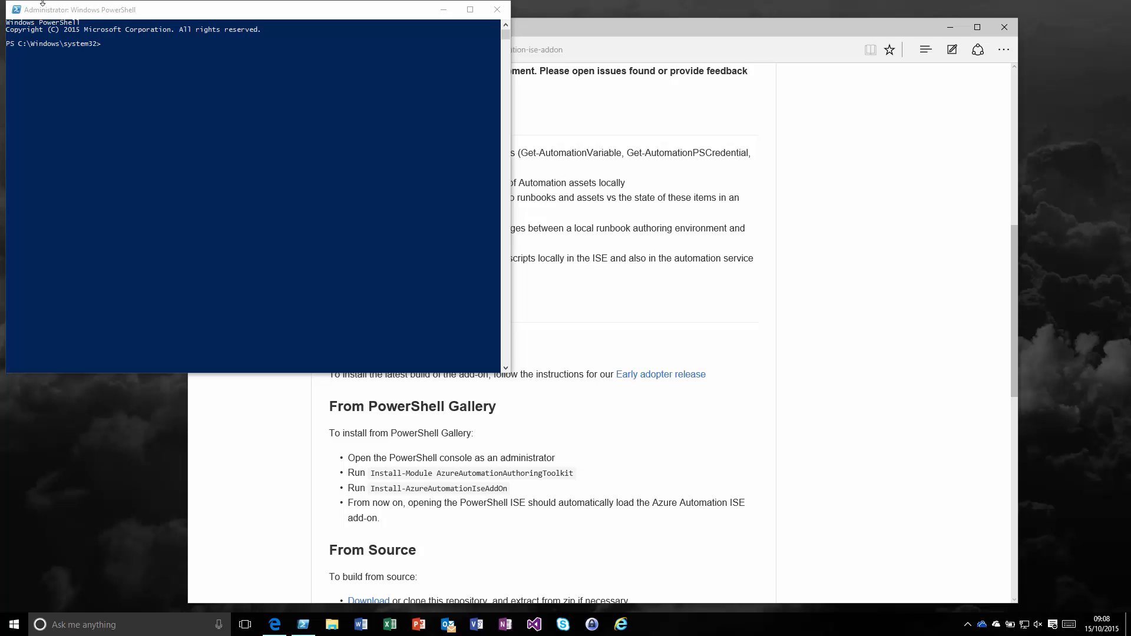
# Step: Run Install-Module AzureAutomationAuthoringToolkit and answer 'y' to trust the repository
pyautogui.write('Install-Module AzureAutomationAuthoringToolkit')
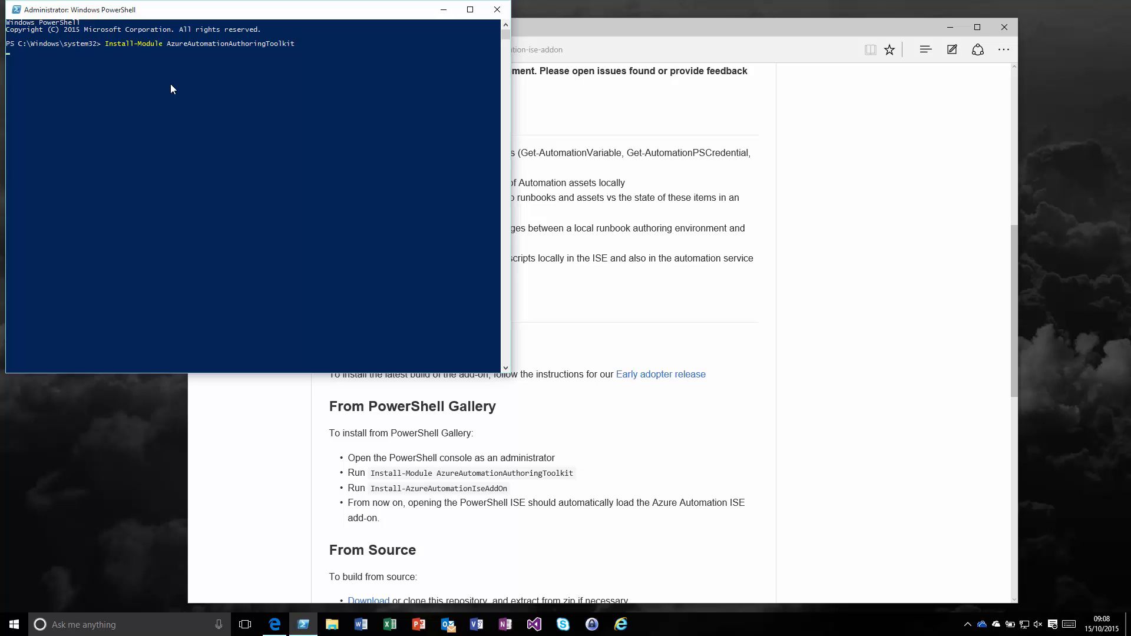
pyautogui.moveTo(250, 116)
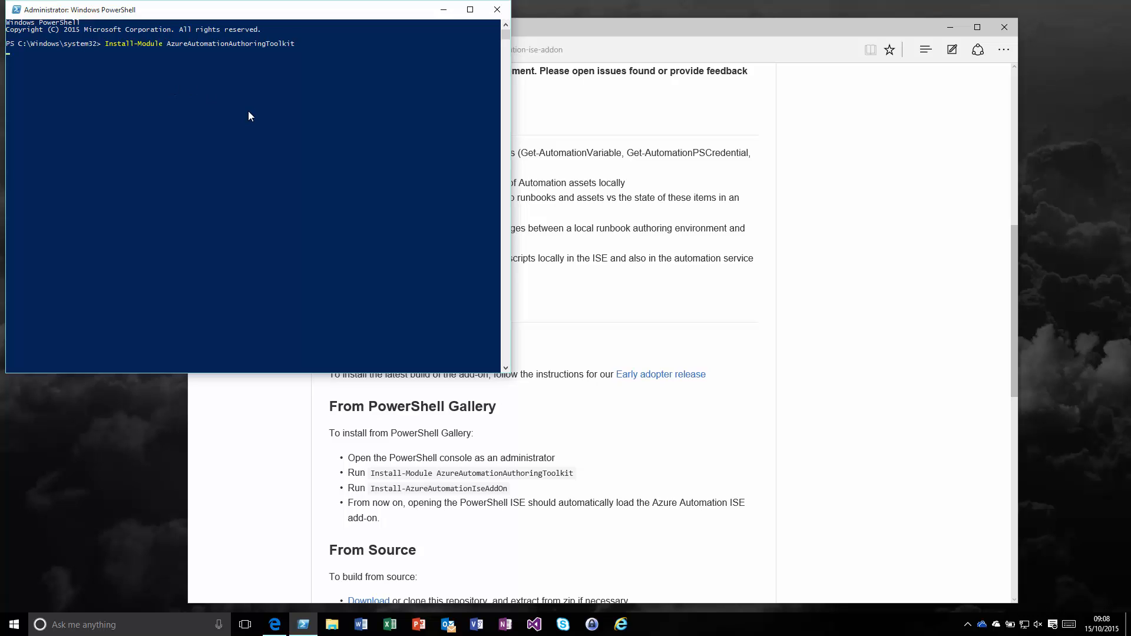
pyautogui.press('enter')
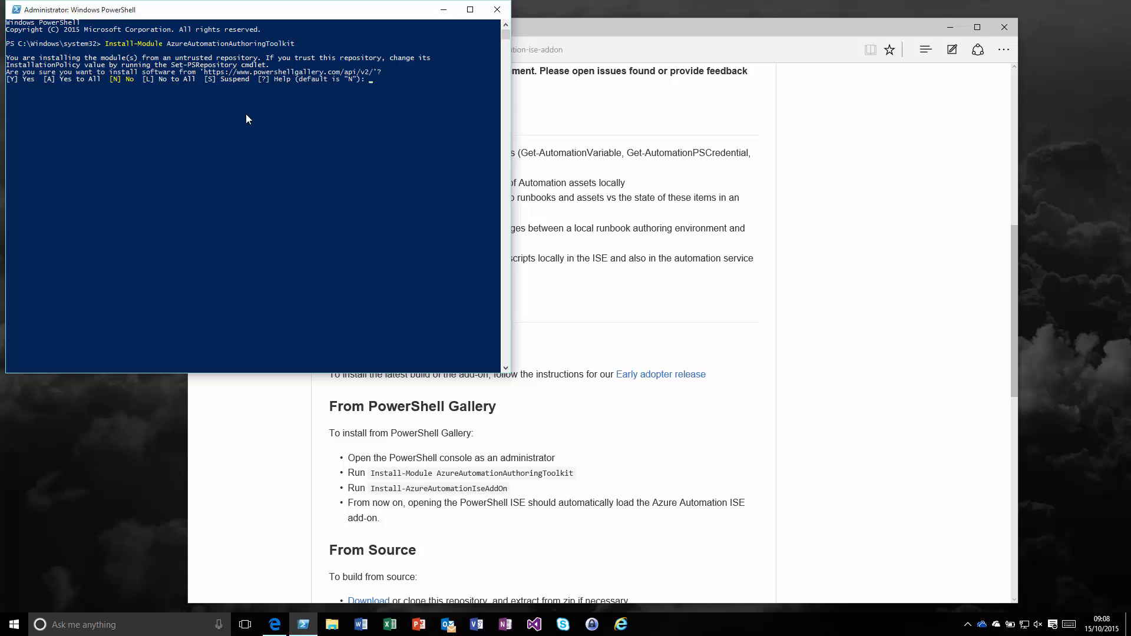
pyautogui.write('y')
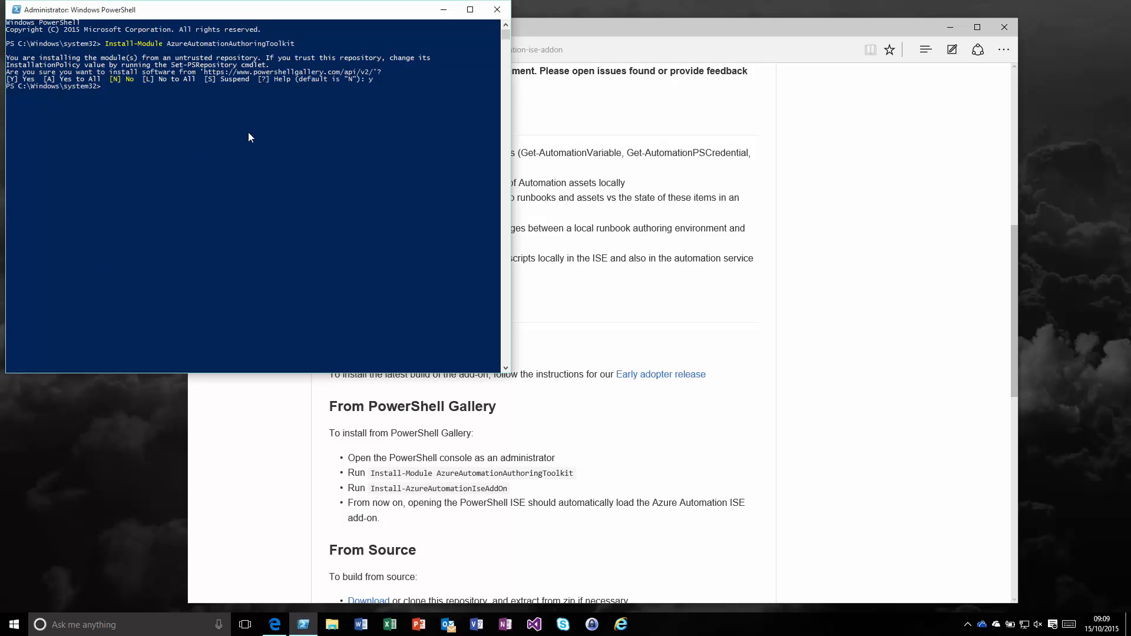
# Step: Run Install-AzureAutomationIseAddOn, create $profile with New-Item -force, check Test-Path, and reinstall
pyautogui.write('Install-AzureAutomationIseAddOn')
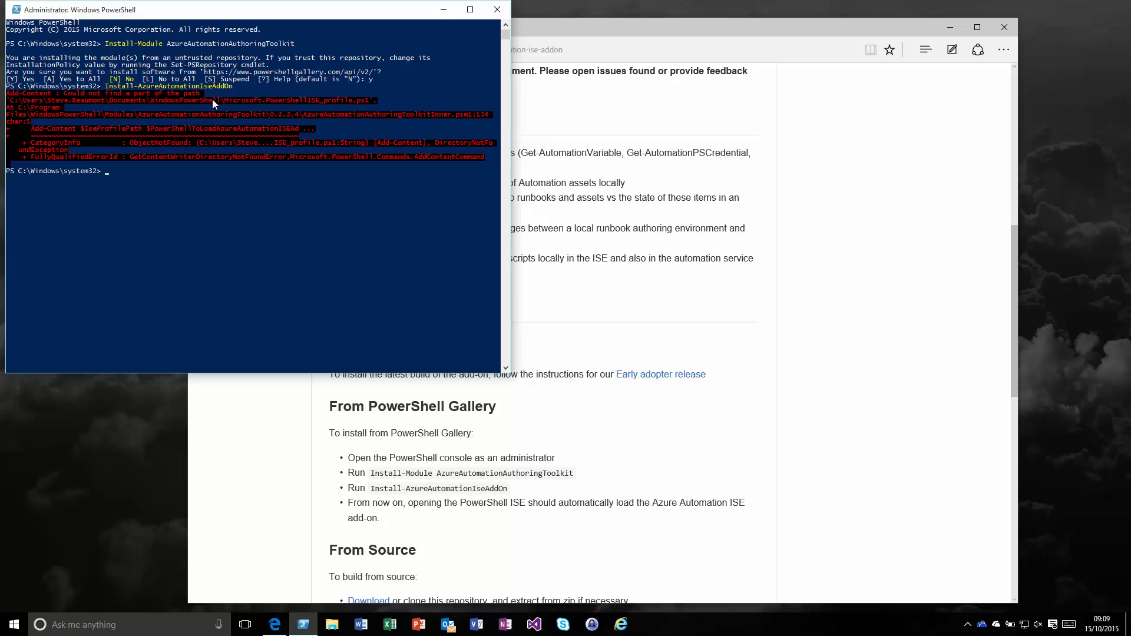
pyautogui.moveTo(162, 112)
pyautogui.write('Test-Path $Profile')
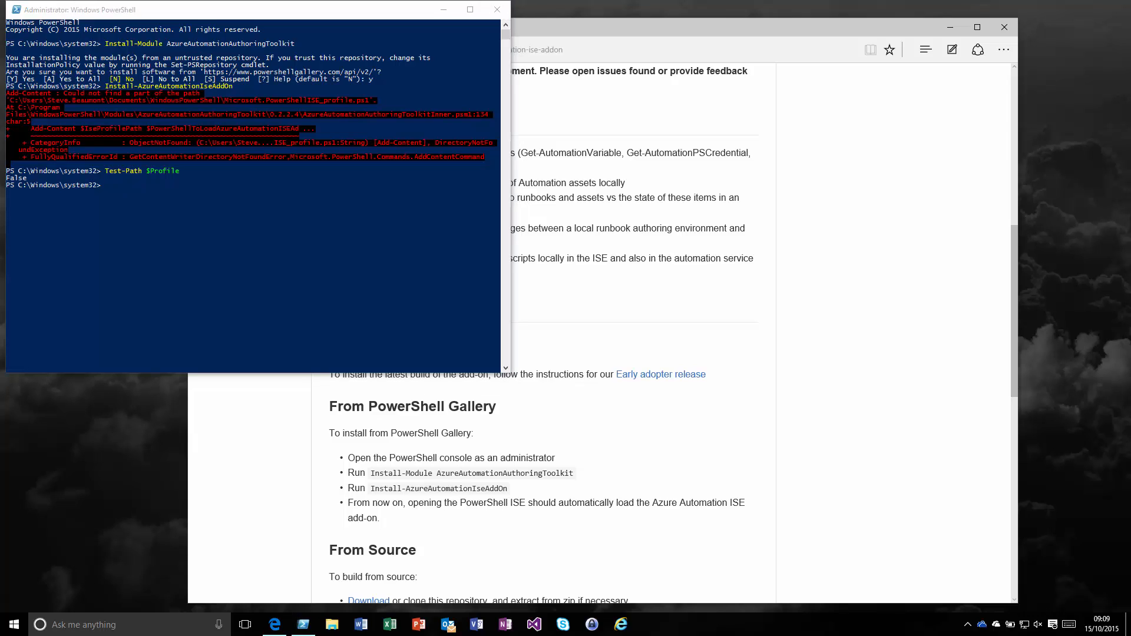
pyautogui.moveTo(339, 12)
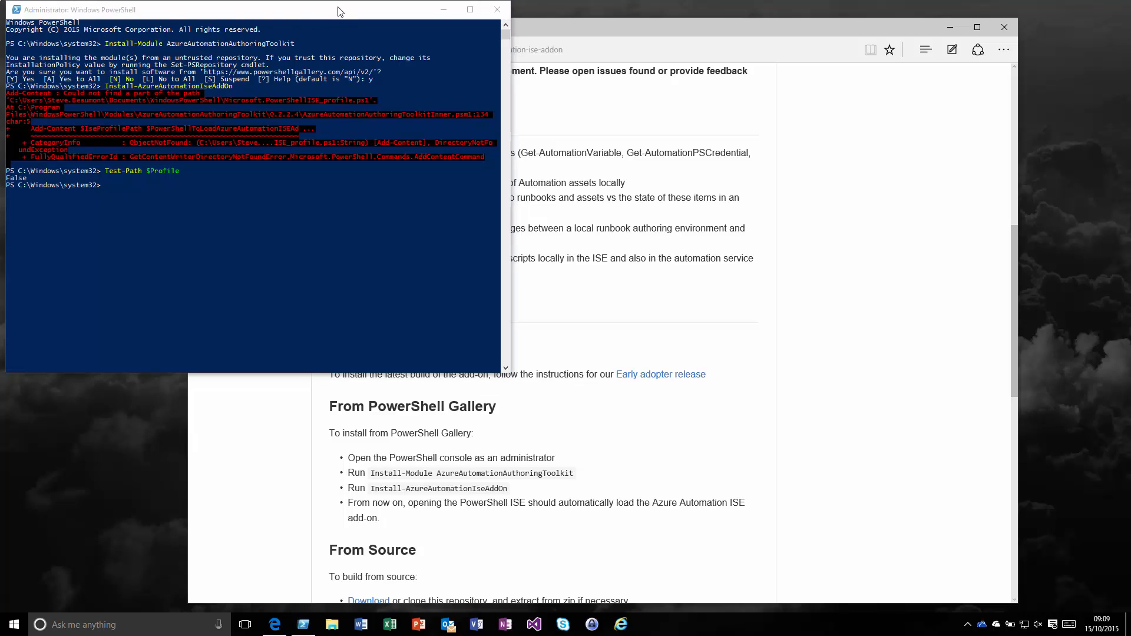
pyautogui.write('New-Item -path $profile -type file -force')
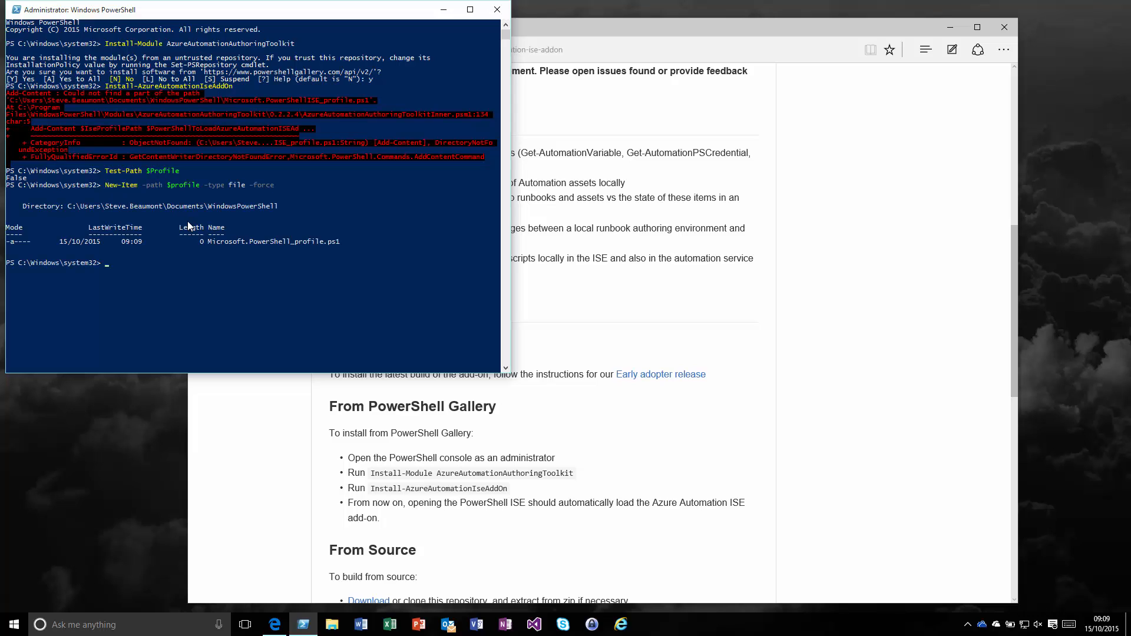
pyautogui.write('Test-Path $Profile')
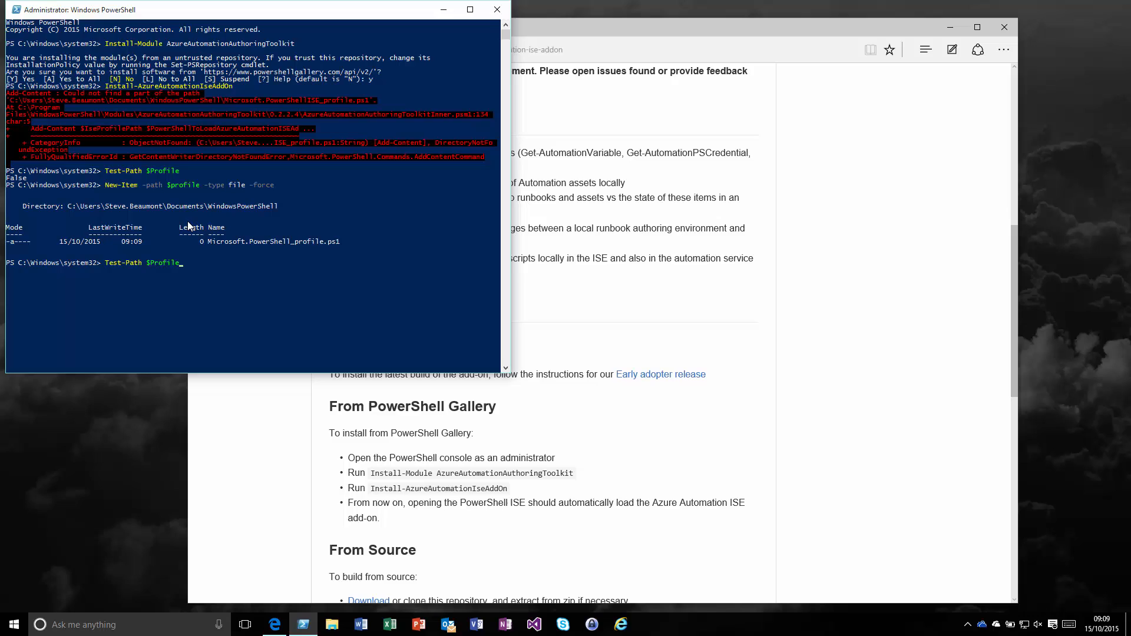
pyautogui.write('Install-AzureAutomationIseAddOn')
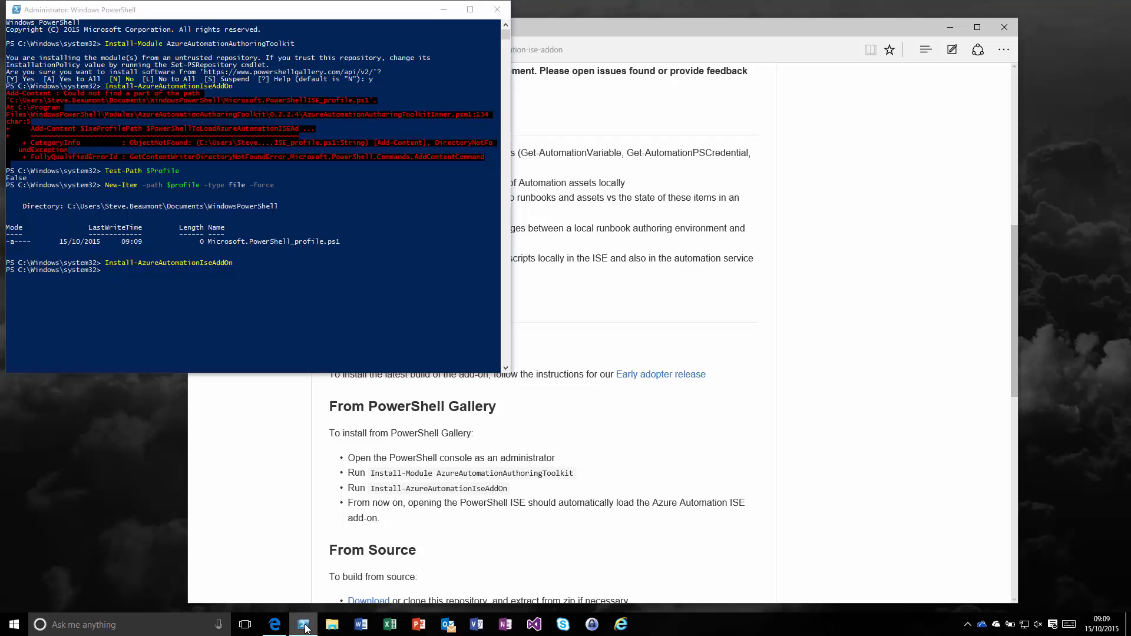
pyautogui.moveTo(284, 507)
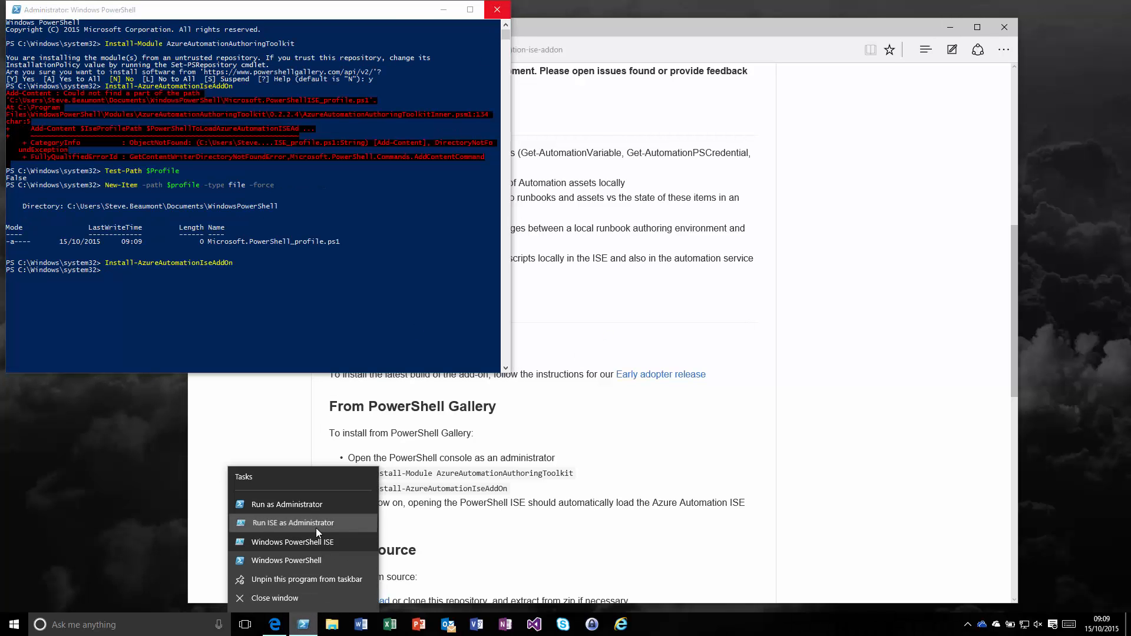
# Step: Launch the ISE as Administrator, show the Azure Automation add-on, and select the base path
pyautogui.click(293, 523)
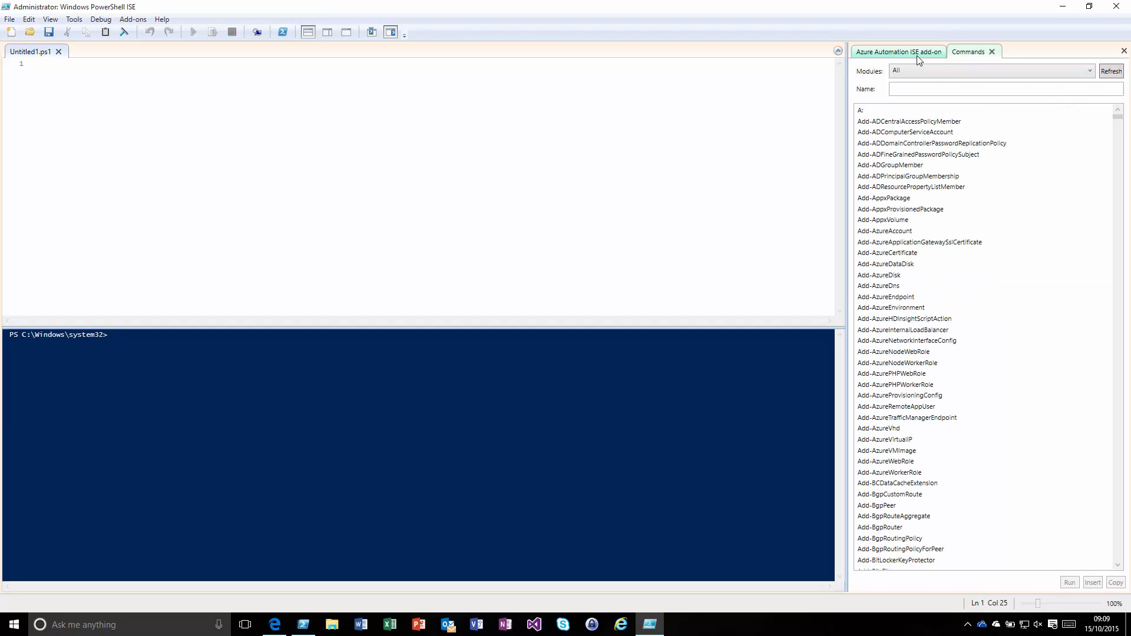
pyautogui.click(898, 52)
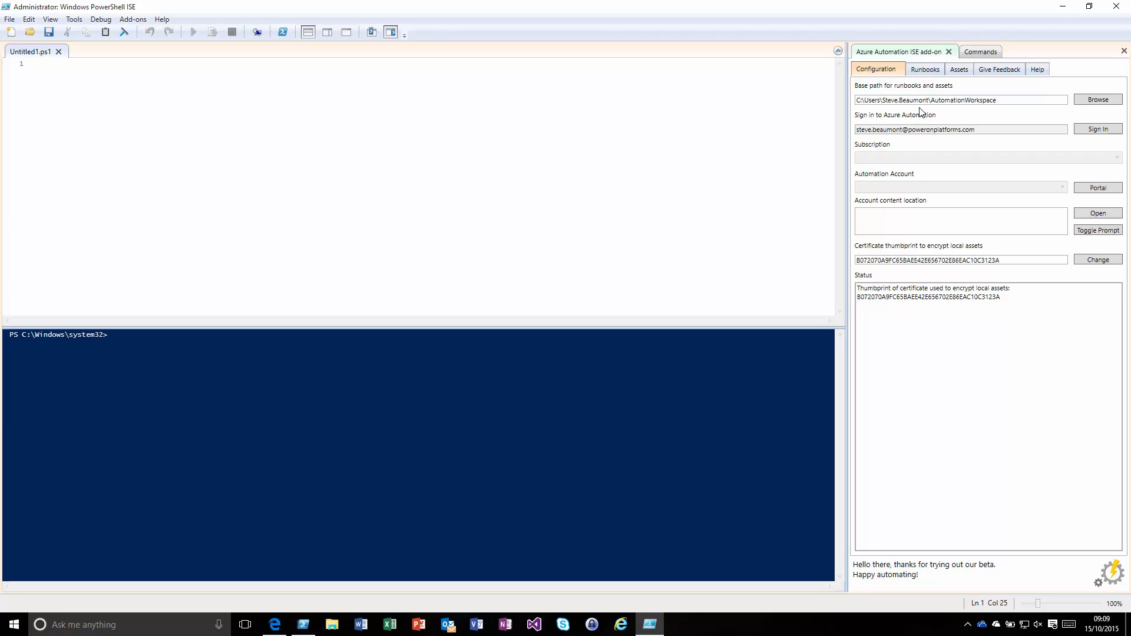
pyautogui.tripleClick(961, 100)
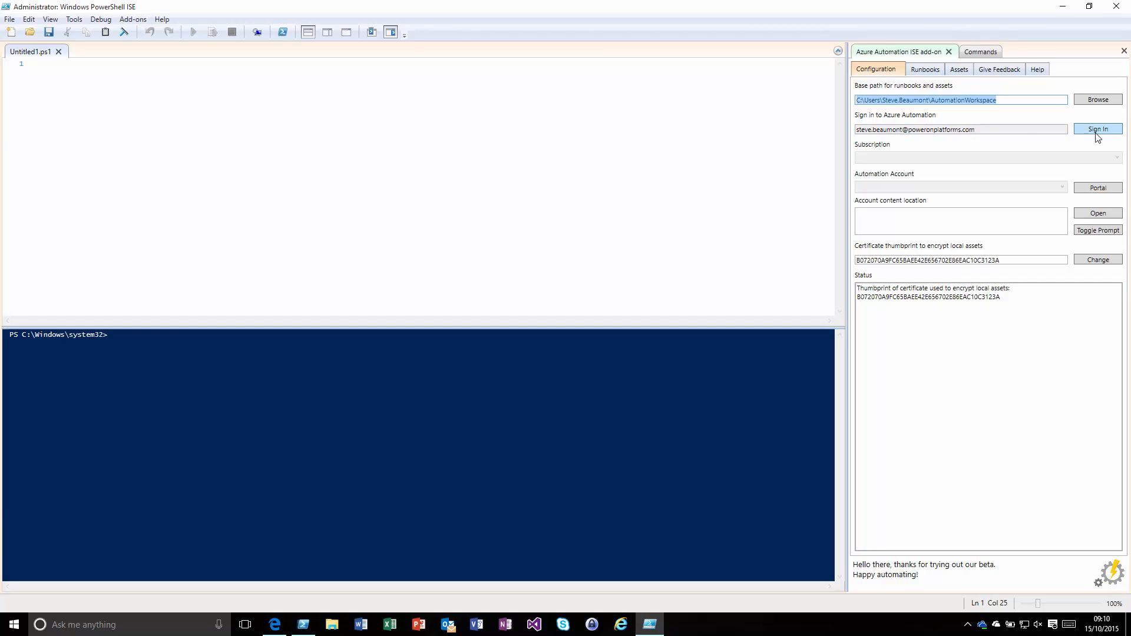
pyautogui.moveTo(1061, 126)
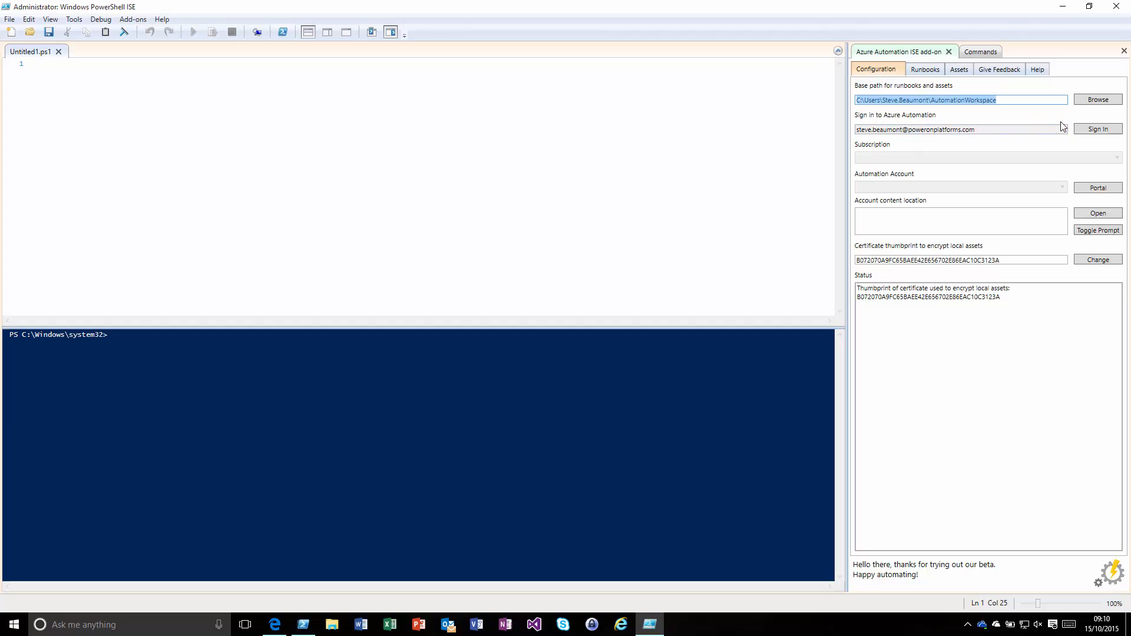
# Step: Sign in to Azure Automation from the add-on's Configuration tab
pyautogui.click(1098, 128)
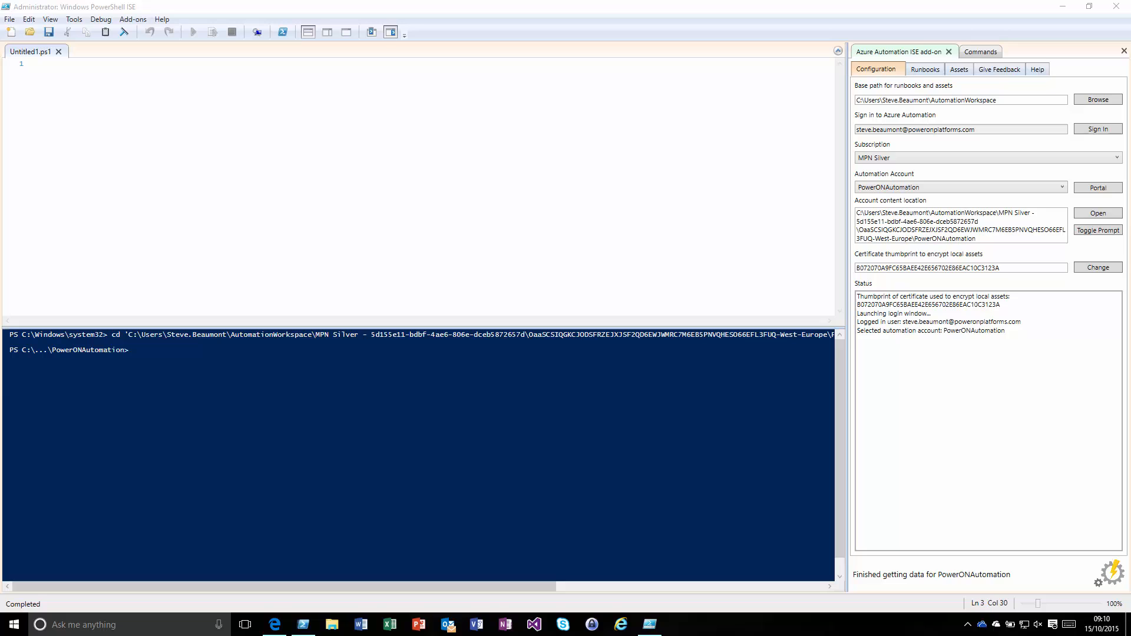
pyautogui.moveTo(713, 176)
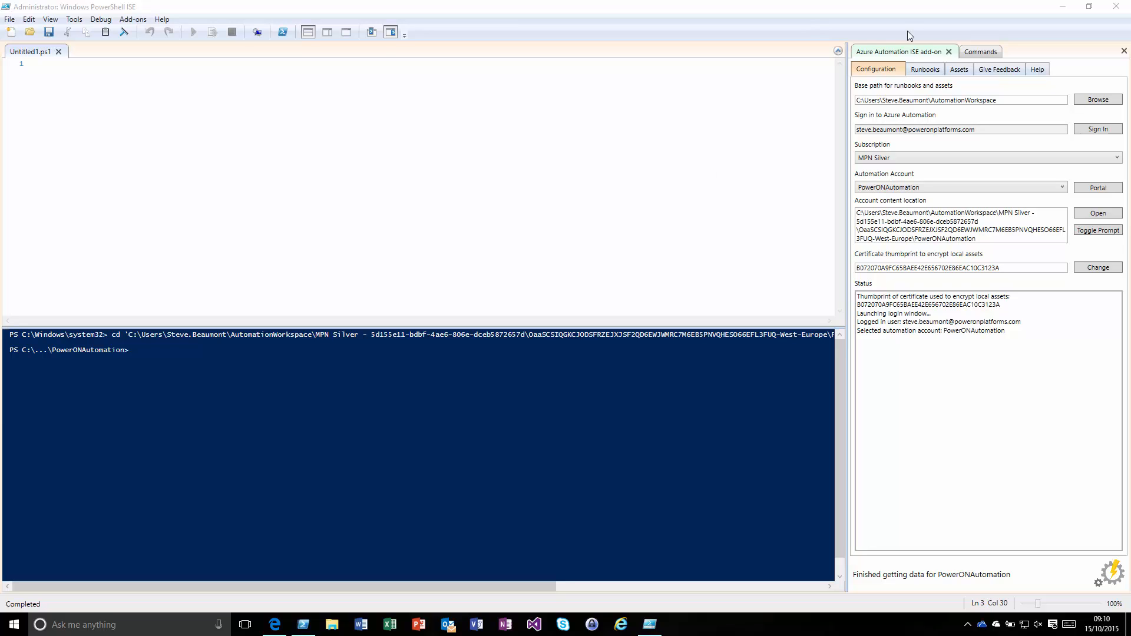
pyautogui.moveTo(982, 192)
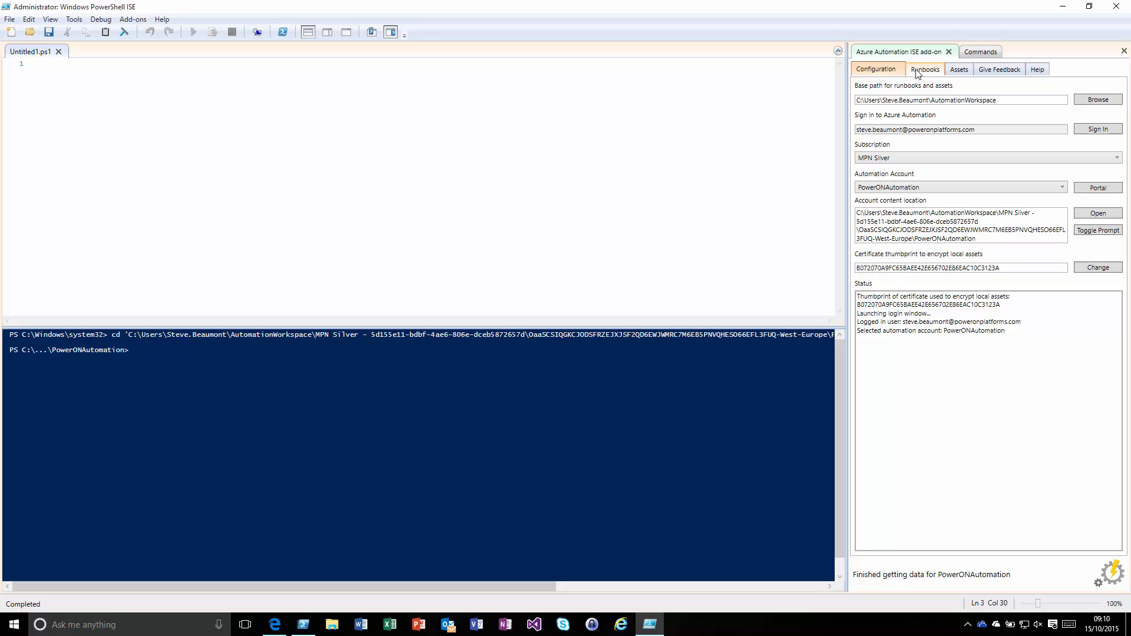
pyautogui.moveTo(920, 68)
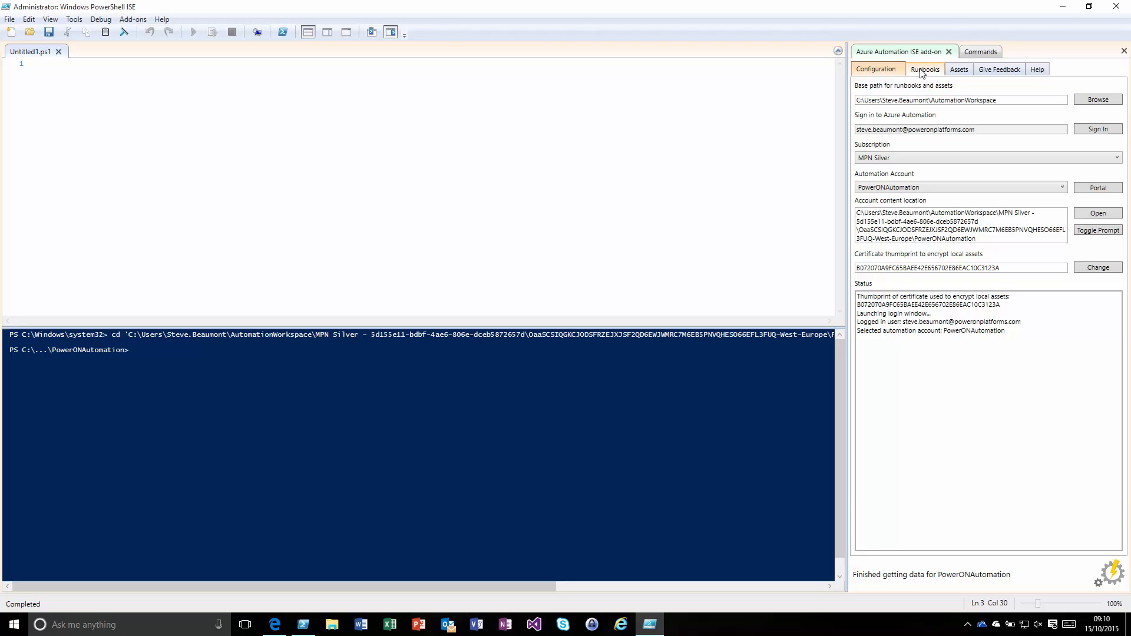
# Step: Download Copy-ItemToAzureVM from the add-on's Runbooks tab, confirm replacement, and open the local copy
pyautogui.click(926, 69)
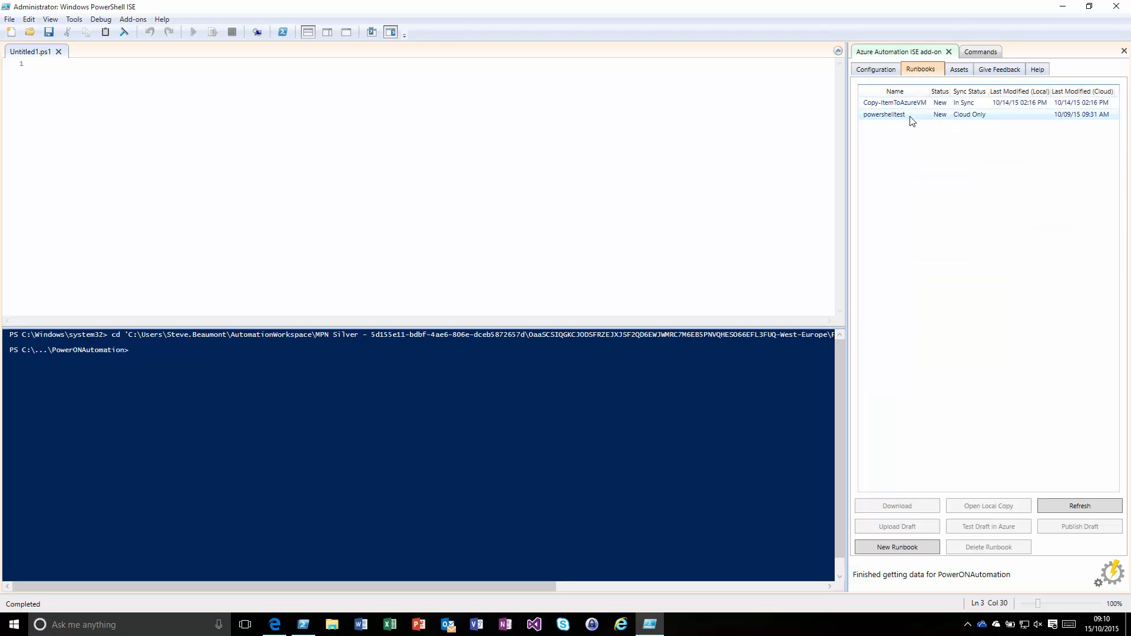
pyautogui.click(912, 102)
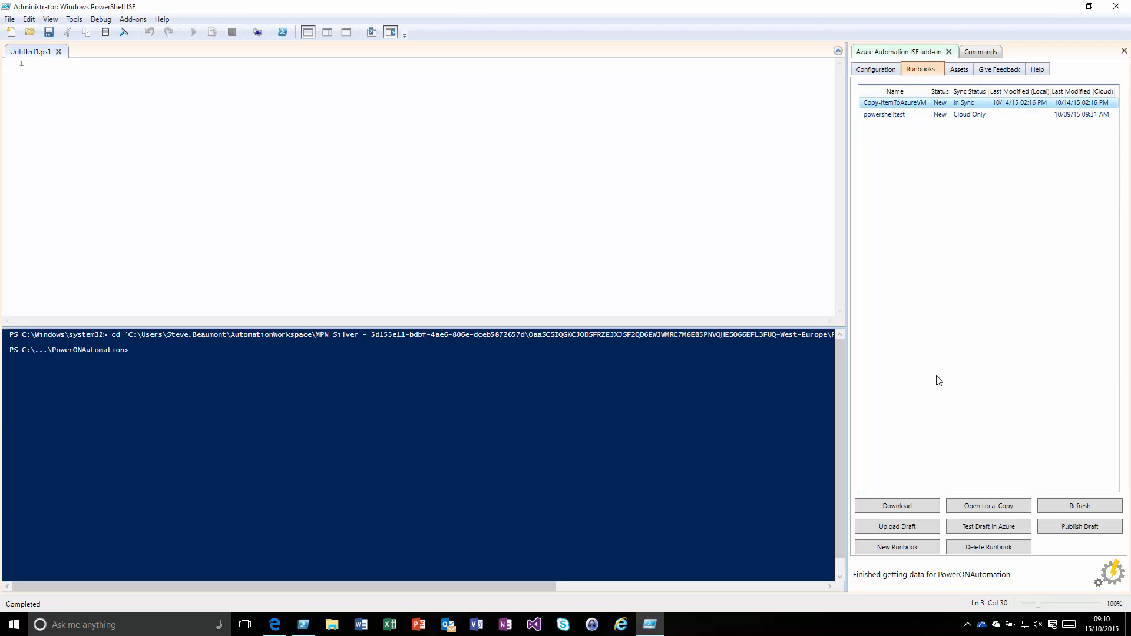
pyautogui.click(896, 506)
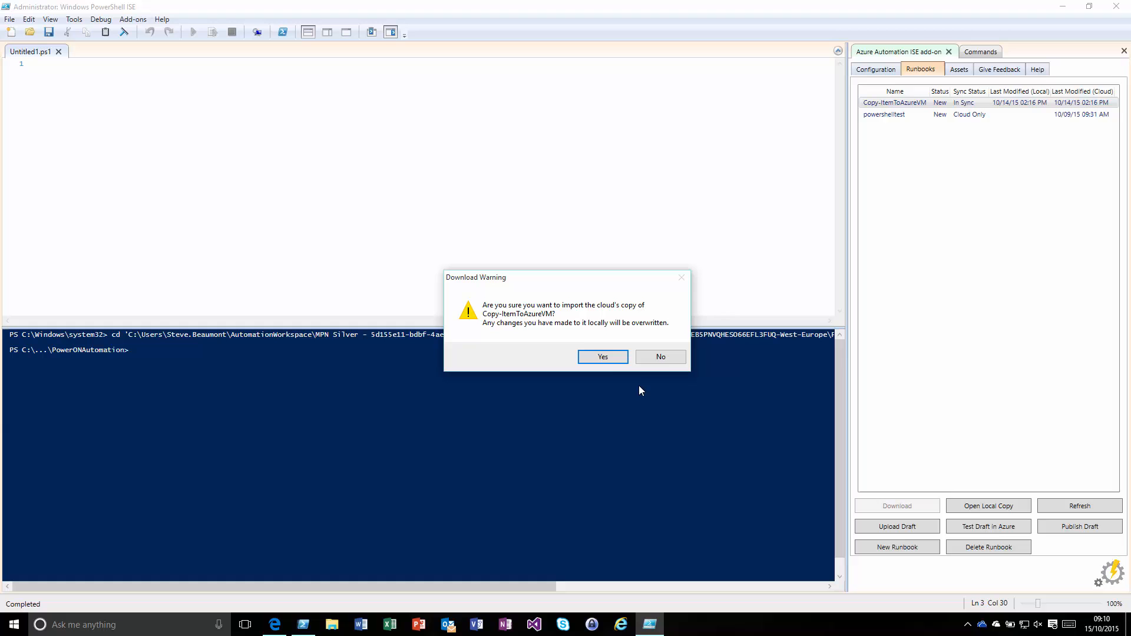
pyautogui.click(602, 356)
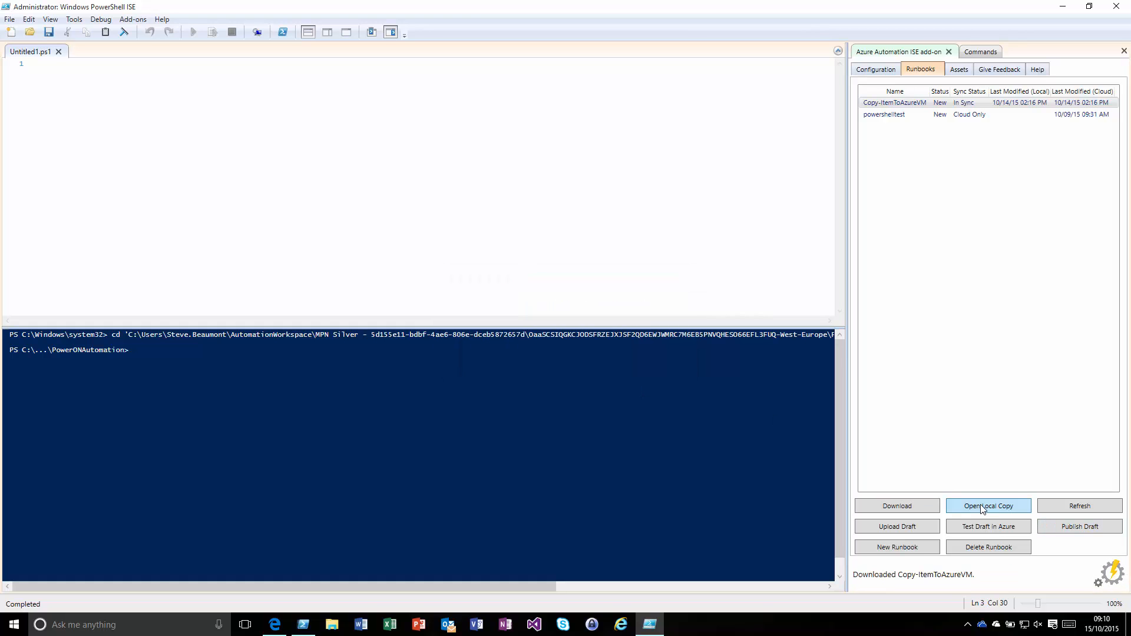
pyautogui.click(987, 506)
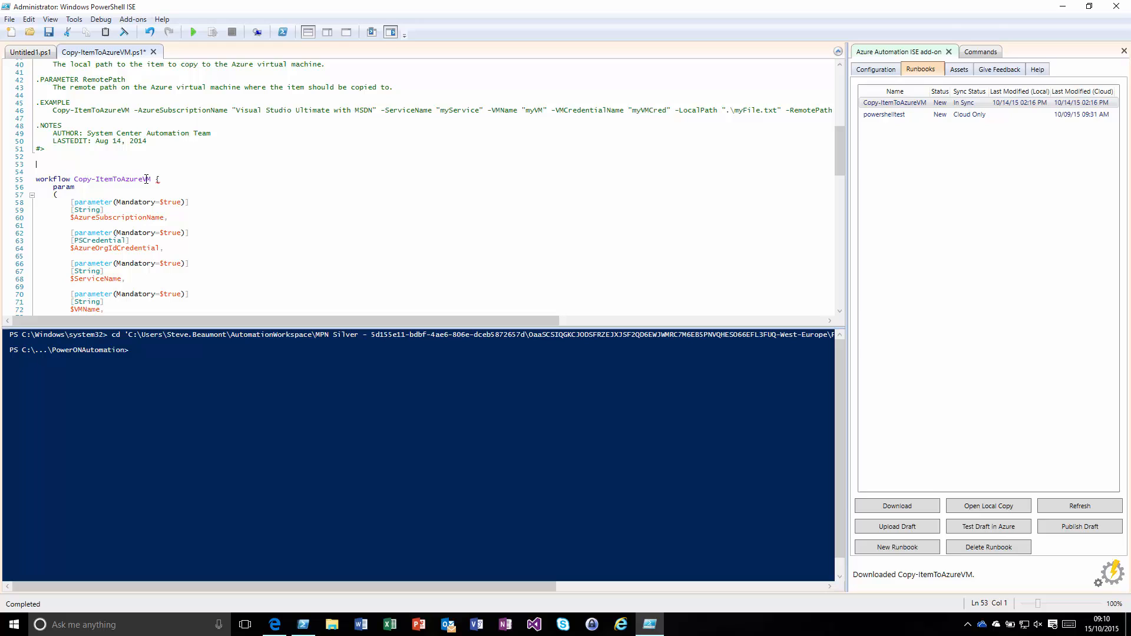
# Step: Enter 'add-' above the workflow for IntelliSense, view credential Assets, then return to Configuration
pyautogui.write('a')
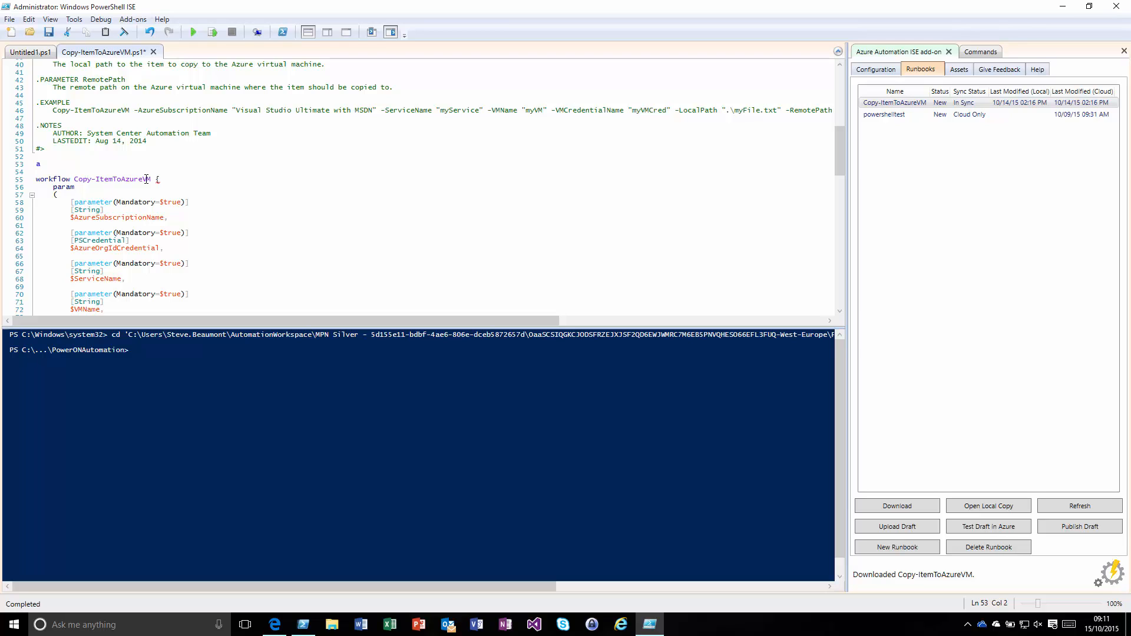
pyautogui.write('add-')
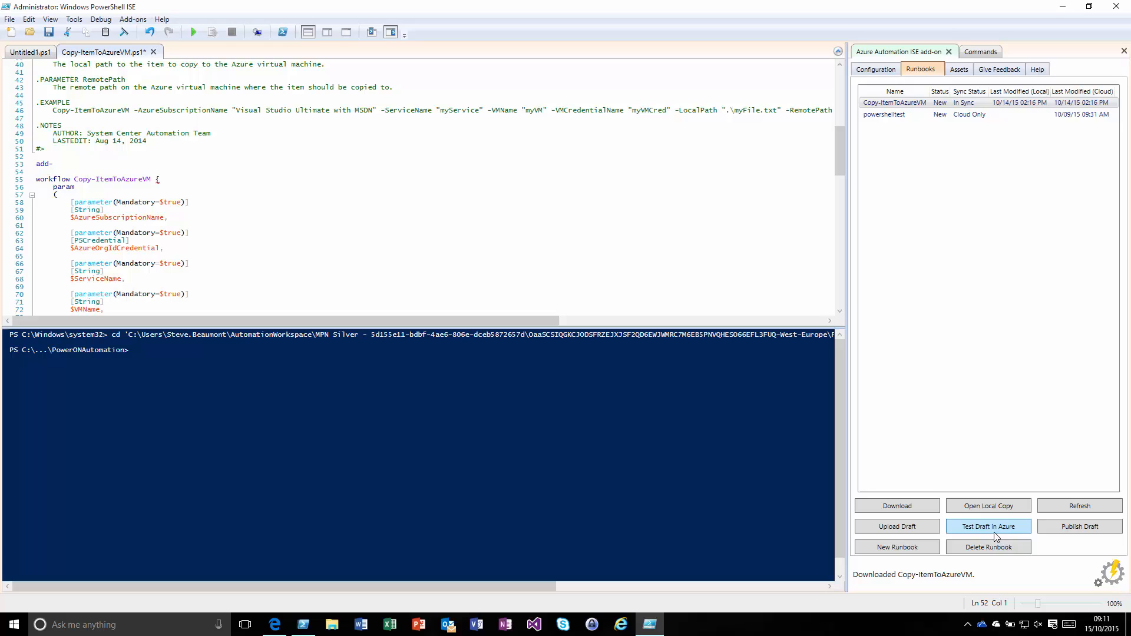
pyautogui.moveTo(974, 124)
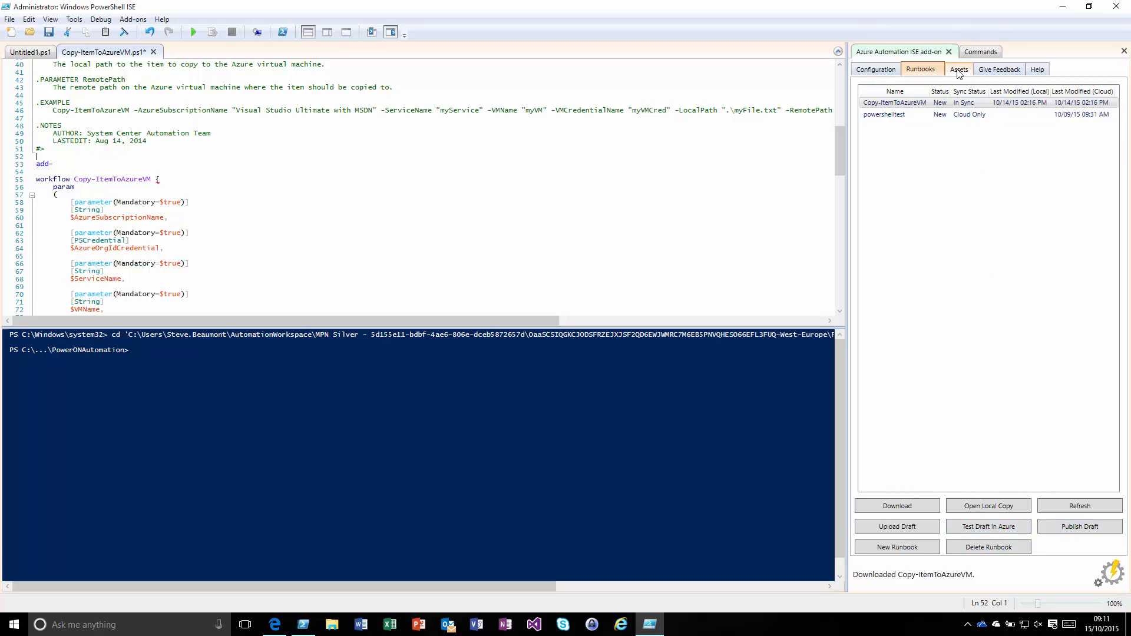
pyautogui.click(958, 69)
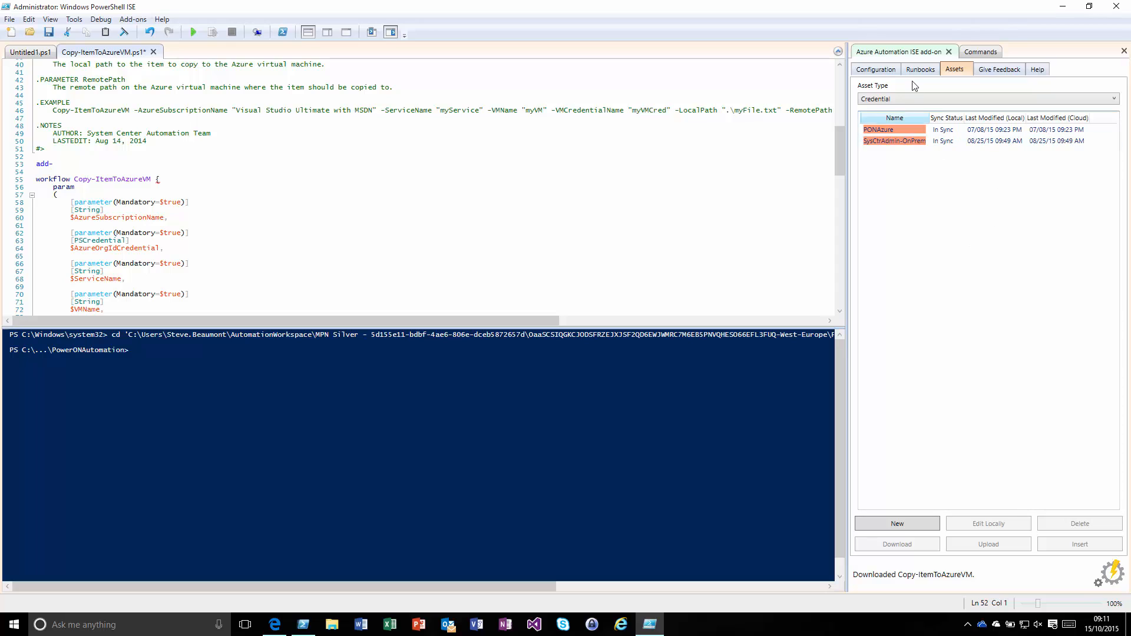
pyautogui.click(876, 69)
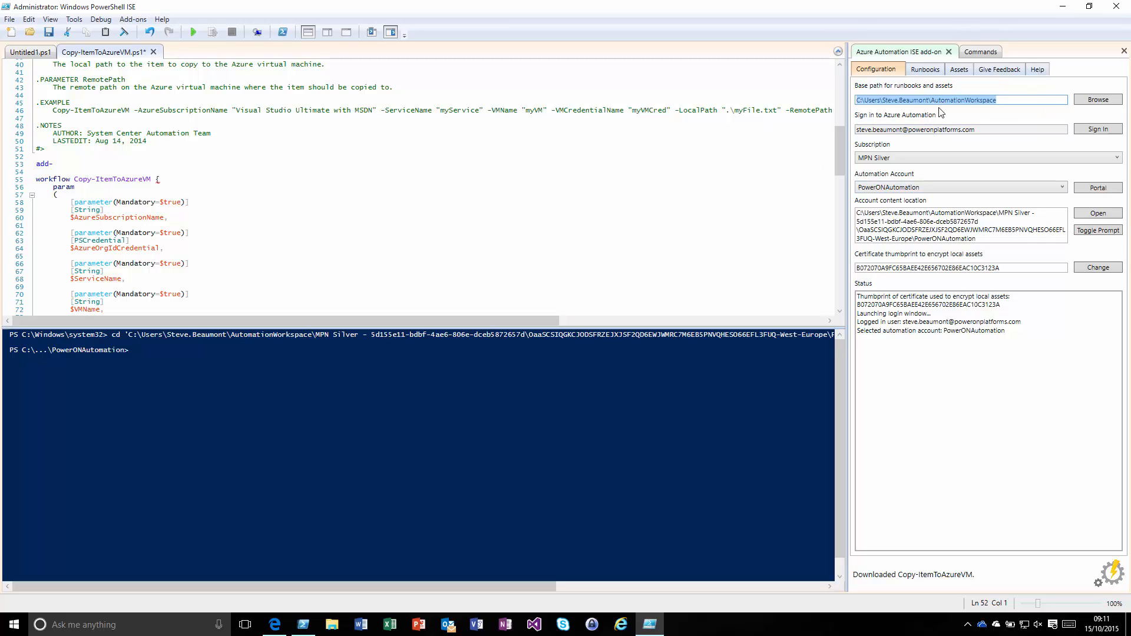
pyautogui.moveTo(1028, 28)
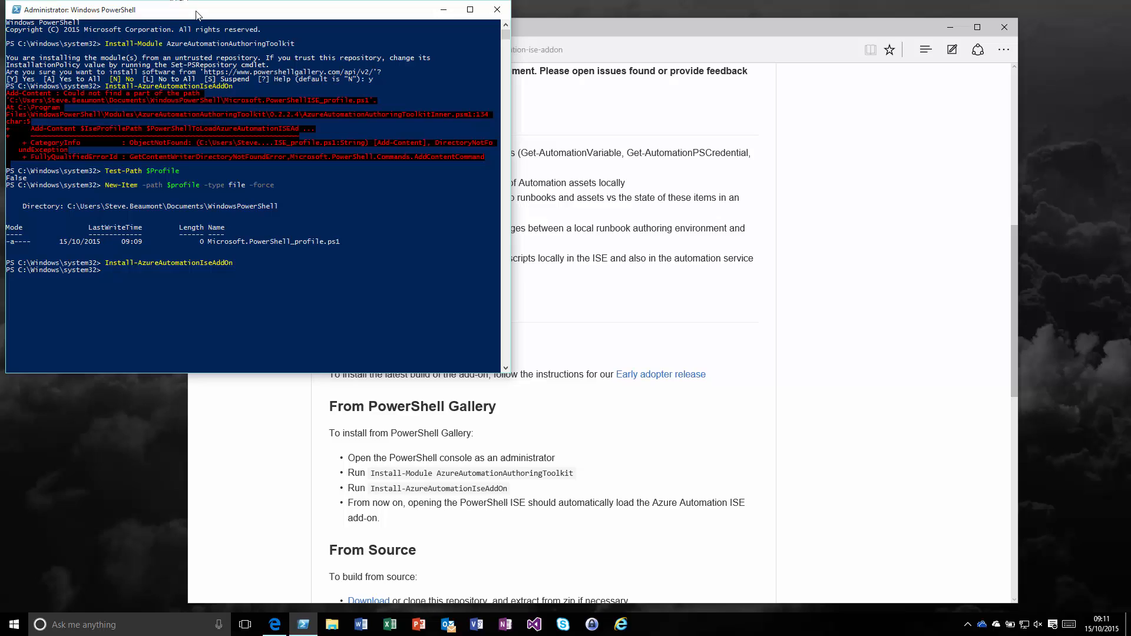
# Step: Run UnInstall-AzureAutomationIseAddOn, then relaunch ISE as administrator to confirm no add-on, and close it
pyautogui.write('Install-AzureAutomationIseAddOn')
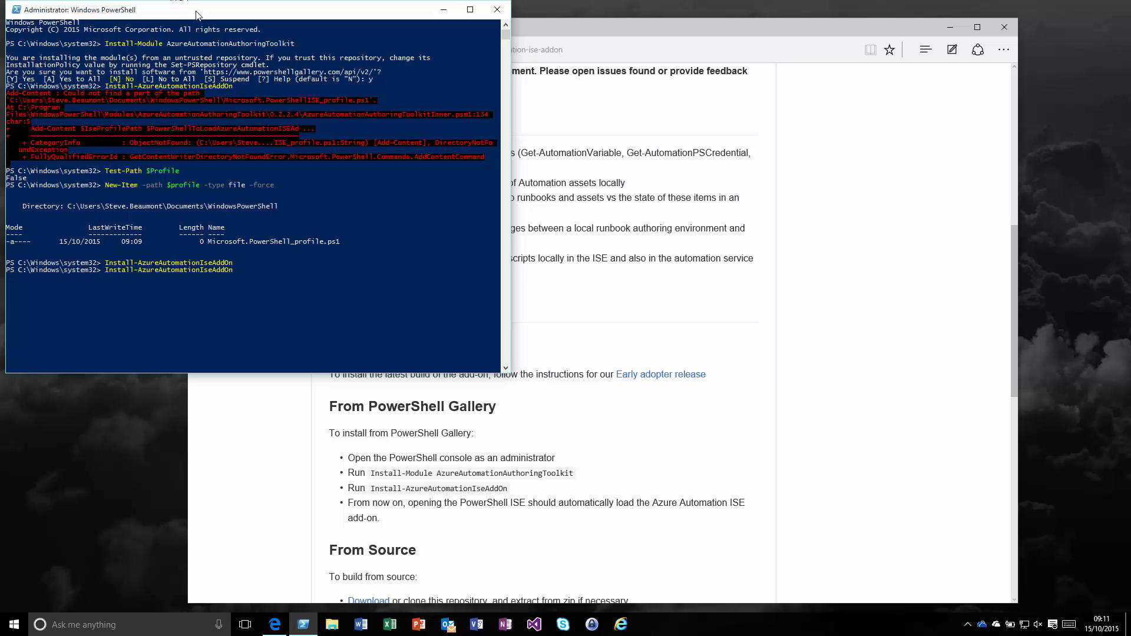
pyautogui.write('UnInstall-AzureAutomationIseAddOn')
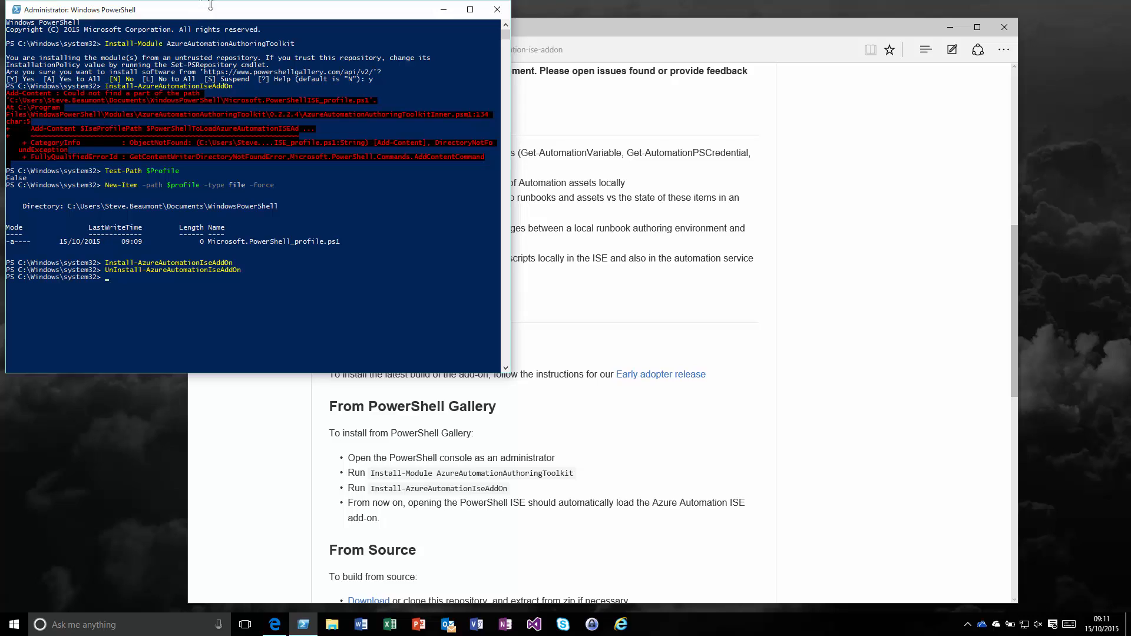
pyautogui.rightClick(300, 625)
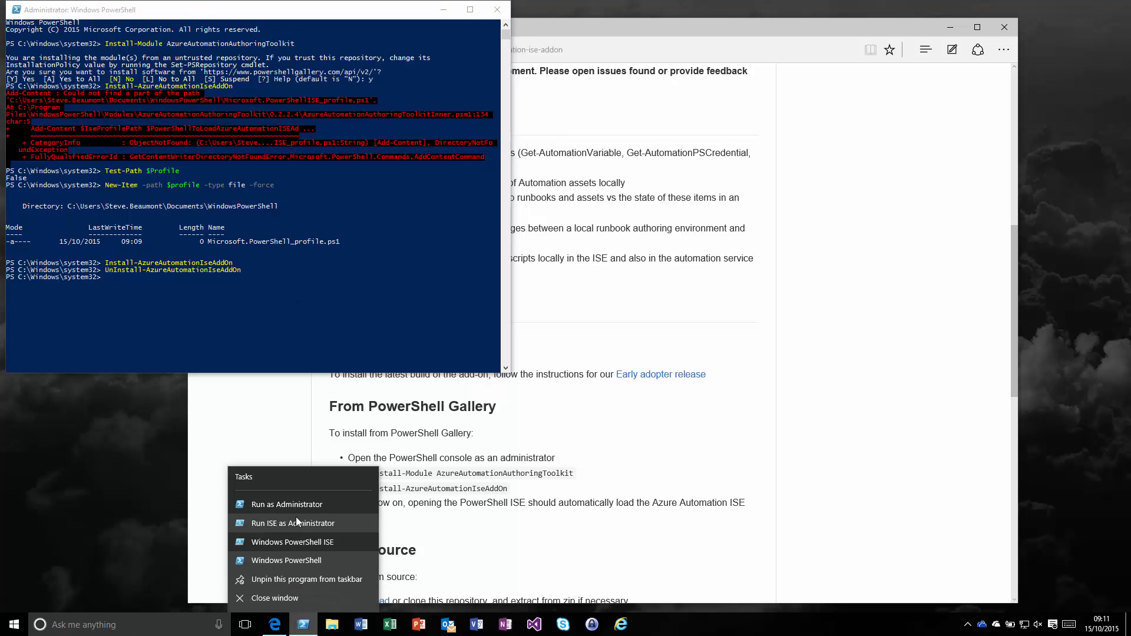
pyautogui.click(527, 349)
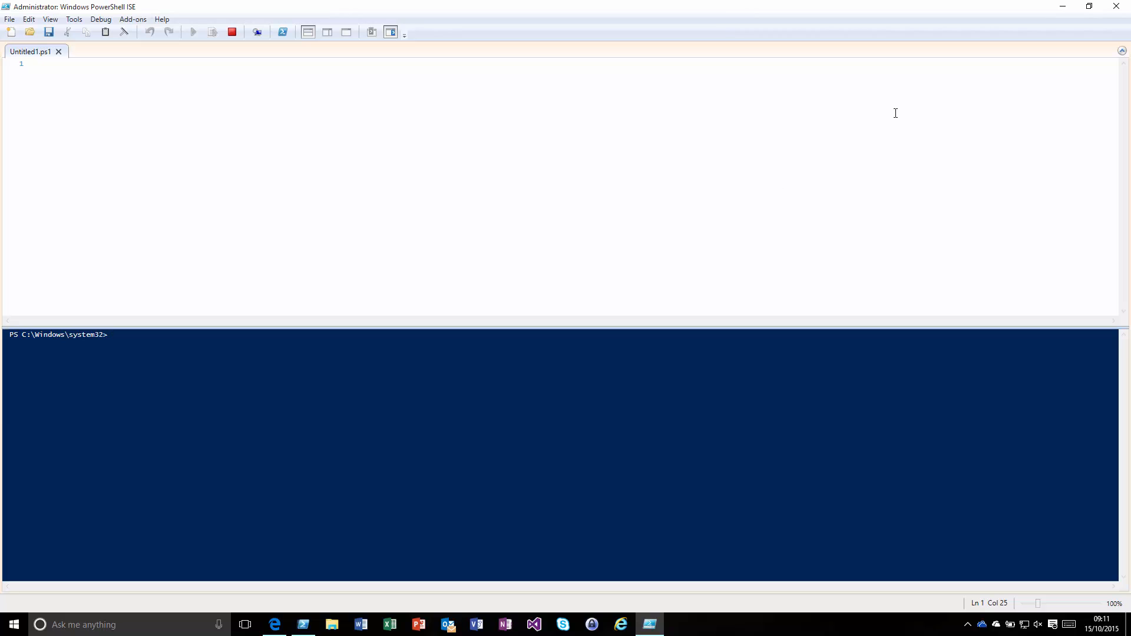
pyautogui.click(391, 32)
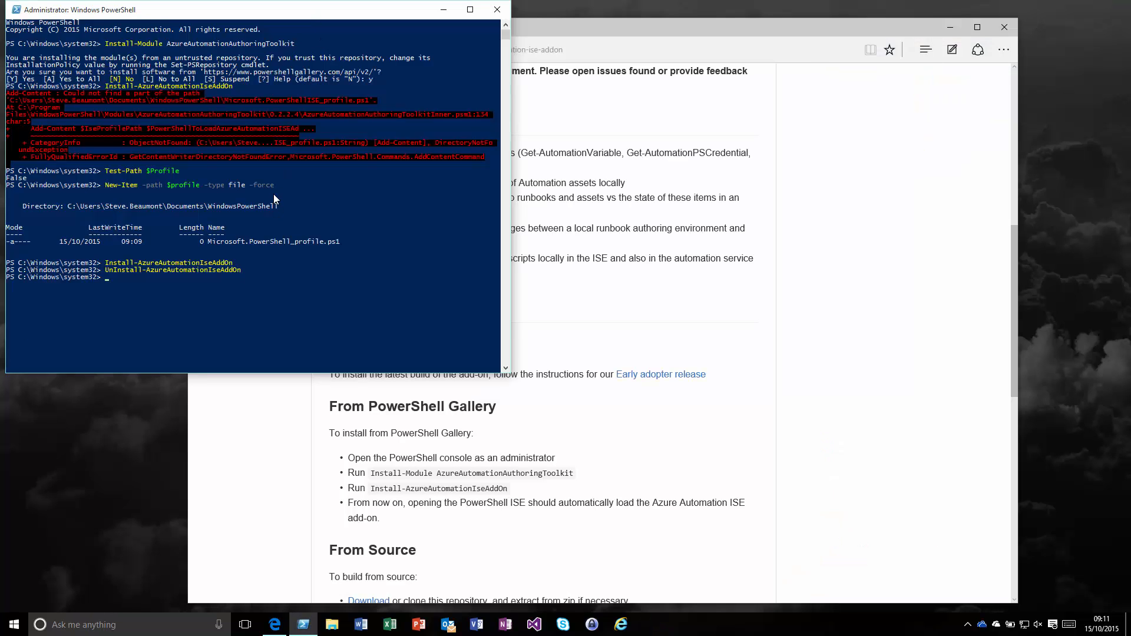
# Step: Run 'UnInstall-Module AzureAutomationAuthoringToolkit' in the console
pyautogui.write('Install-AzureAutomationIseAddOn')
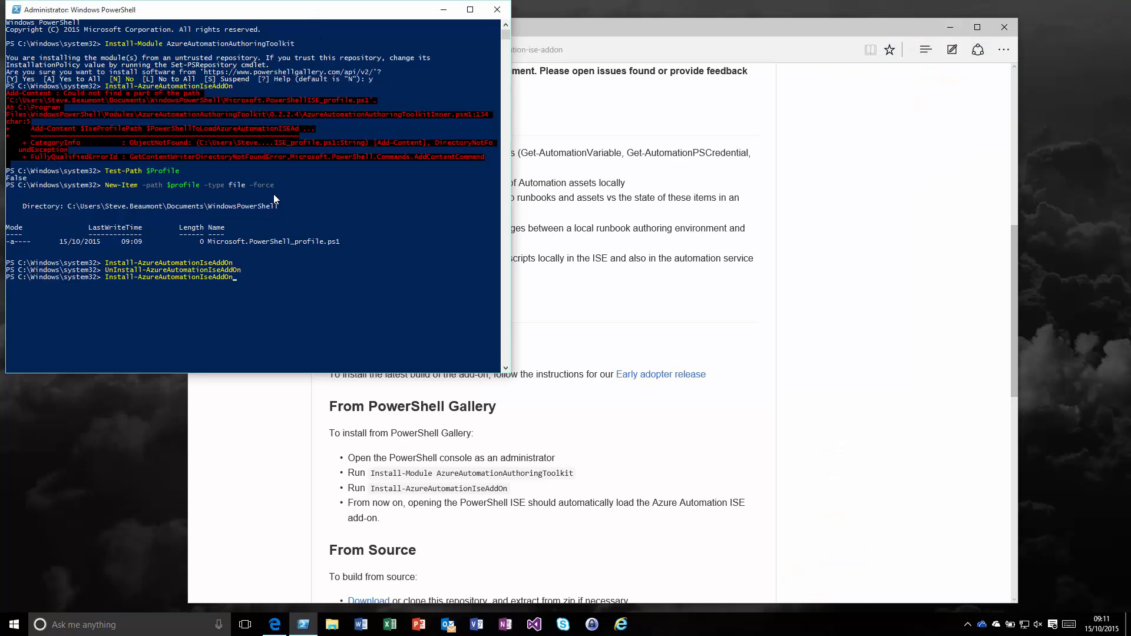
pyautogui.write('Install-Module AzureAutomationAuthoringToolkit')
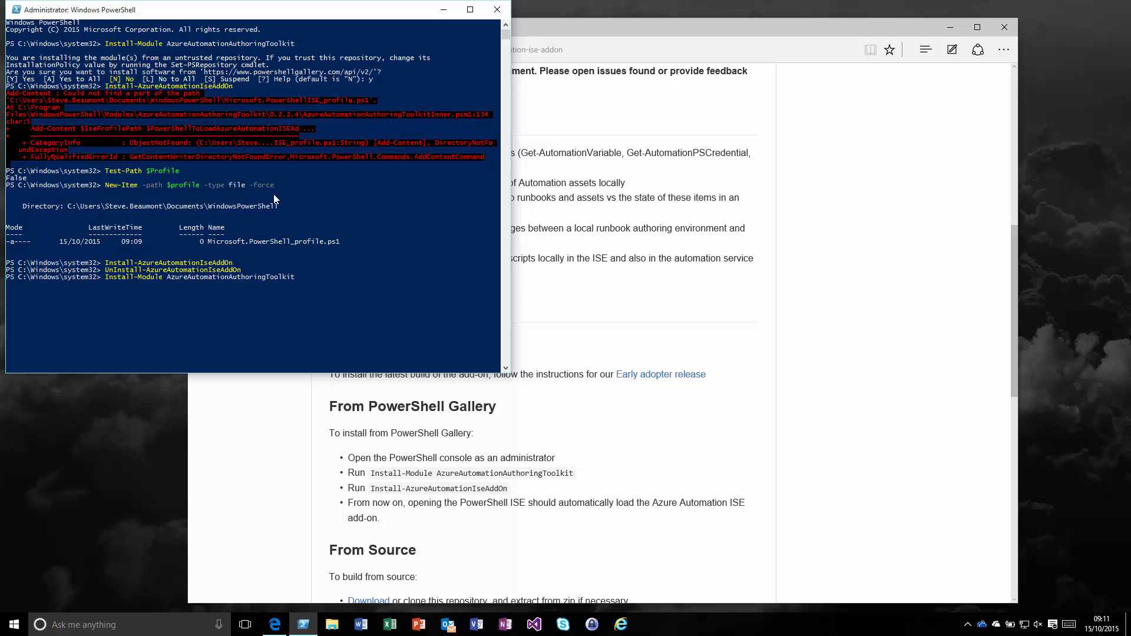
pyautogui.write('UnInstall-Module AzureAutomationAuthoringToolkit')
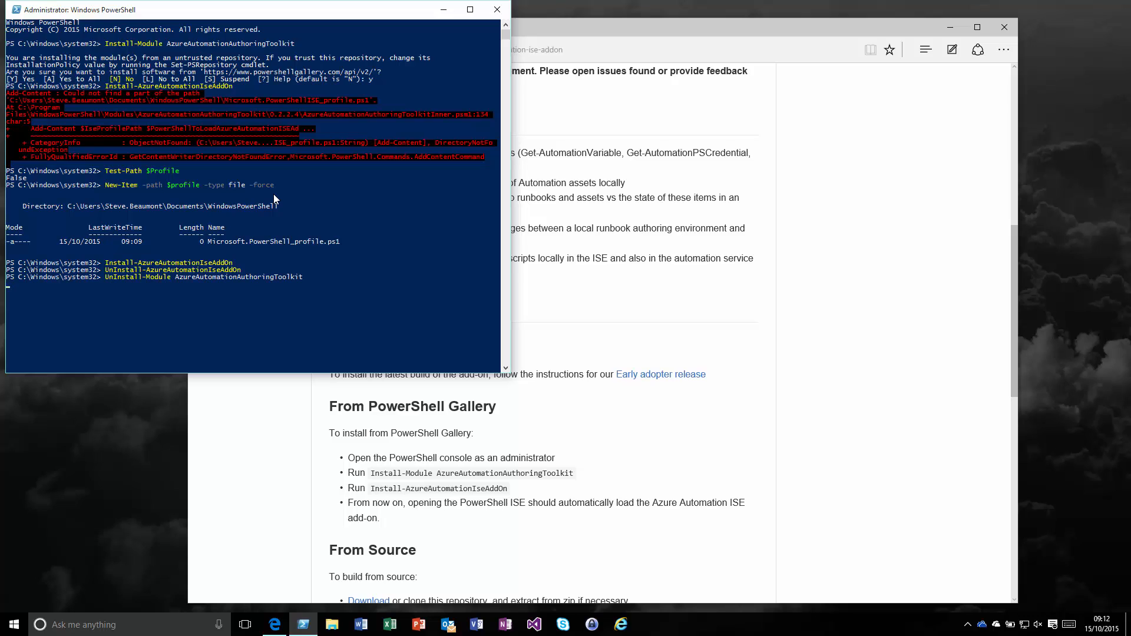
pyautogui.moveTo(397, 258)
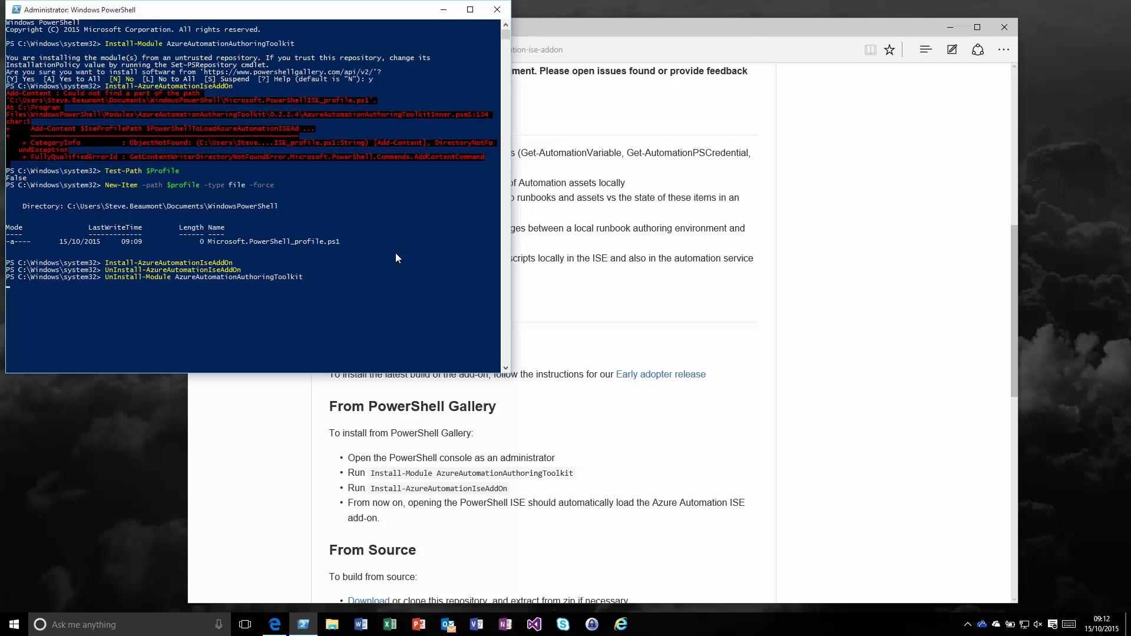
pyautogui.moveTo(389, 260)
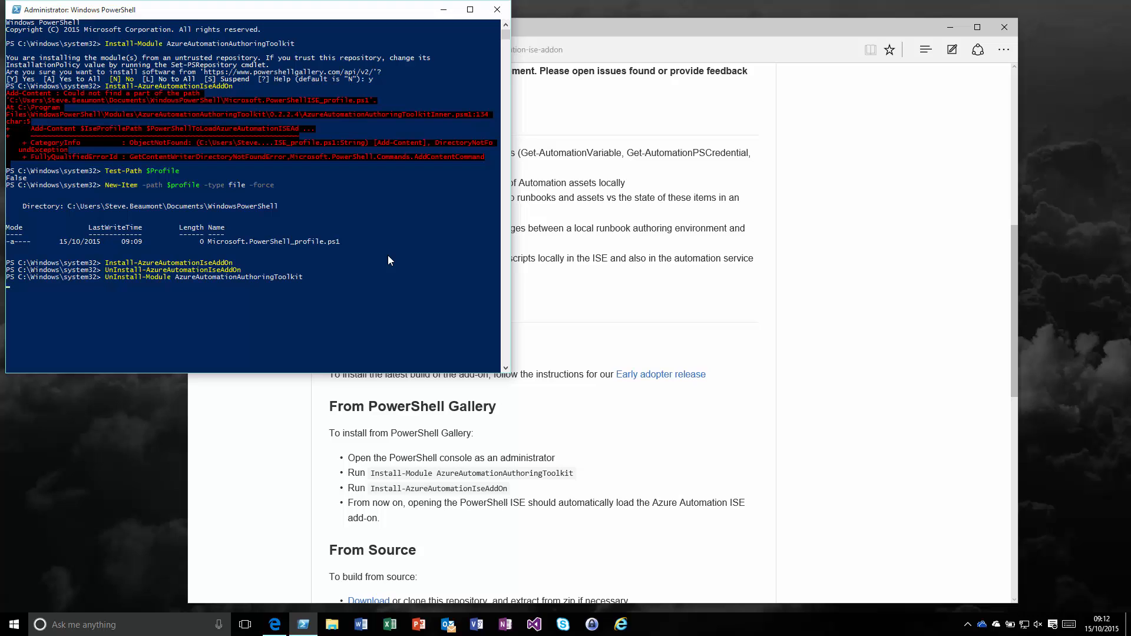
pyautogui.moveTo(704, 319)
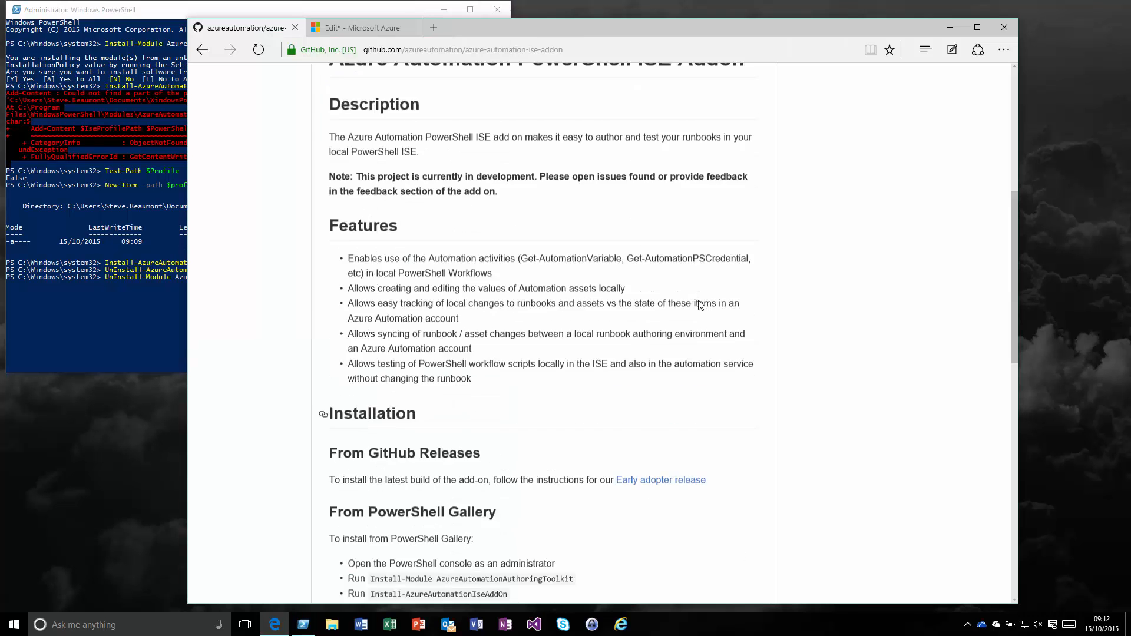
# Step: Open the azure-automation-ise-addon repository's Issues list from the top of the page
pyautogui.scroll(3)
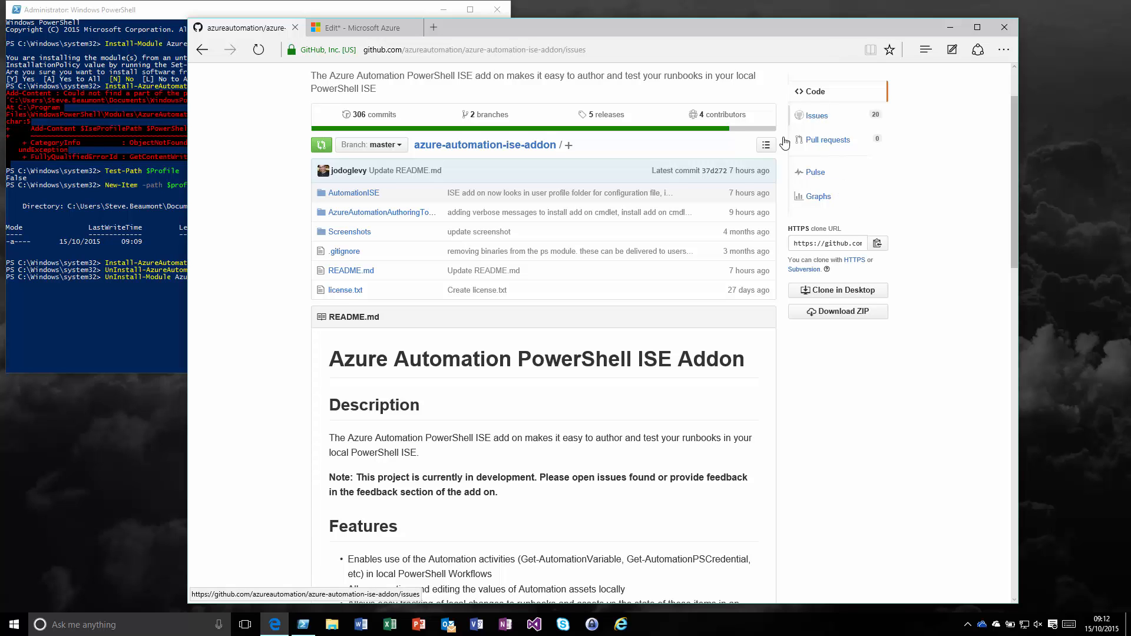
pyautogui.click(815, 115)
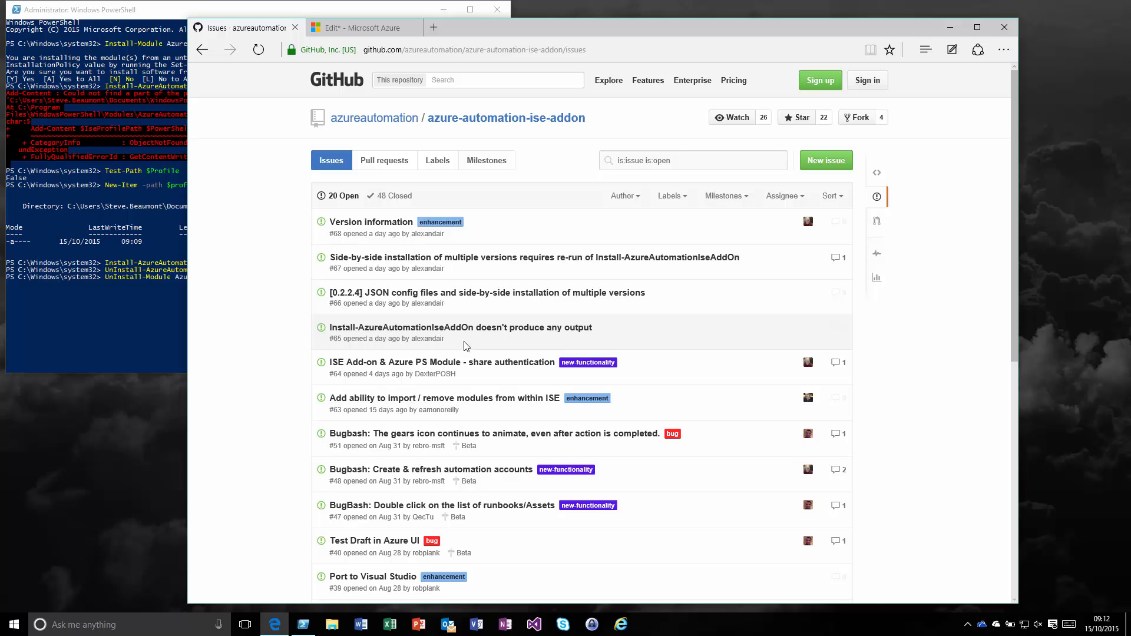
pyautogui.moveTo(454, 329)
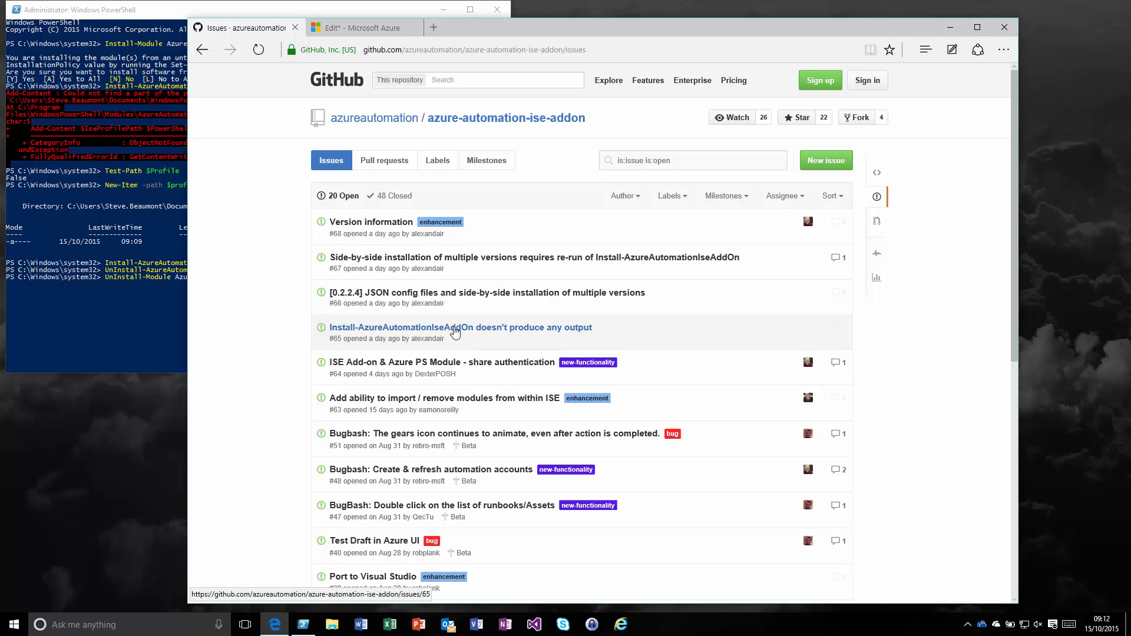